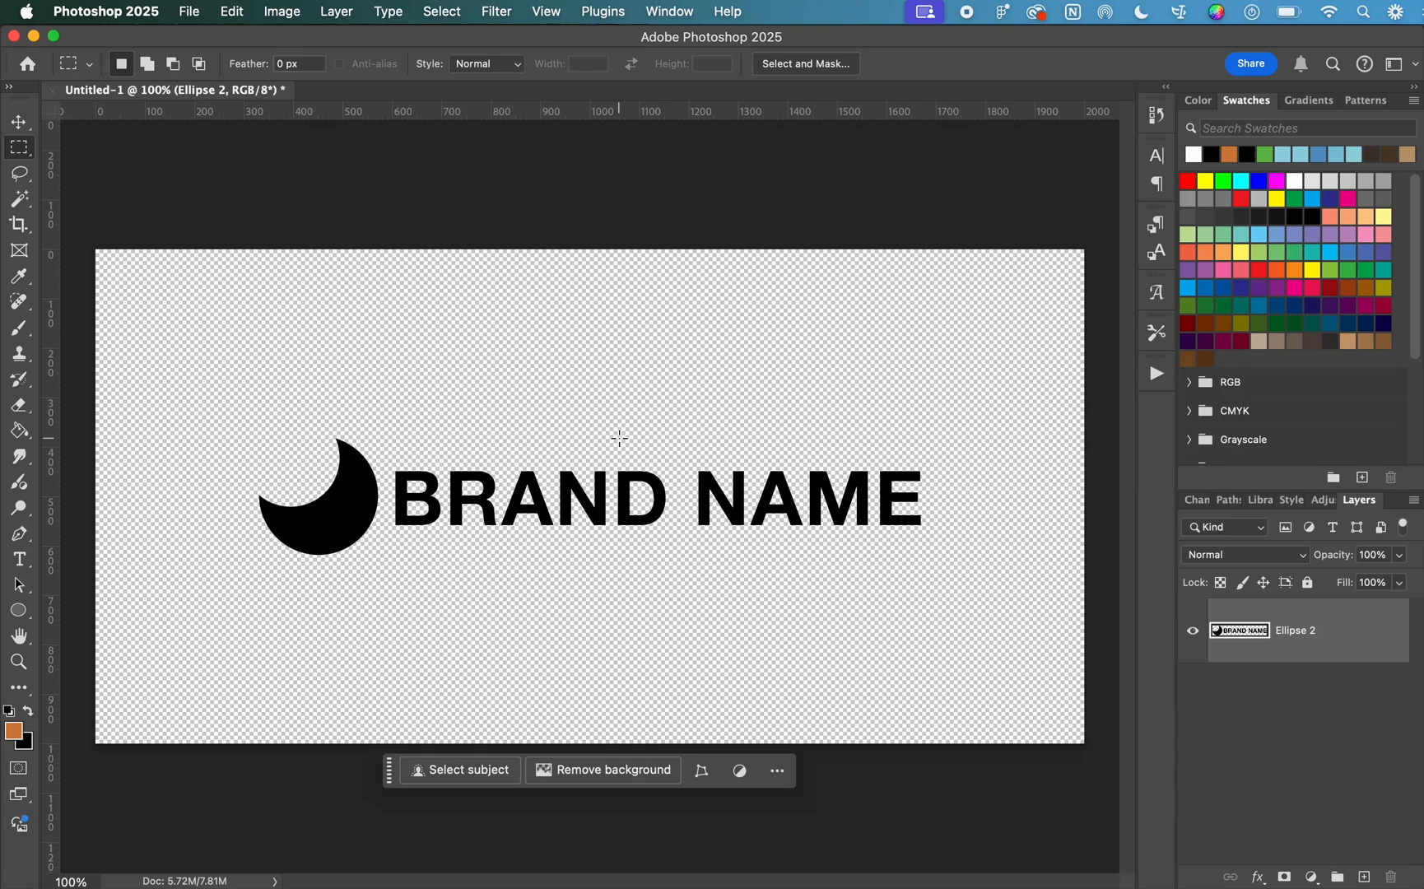
{"action": "mouse_move", "coordinate": [370, 340]}
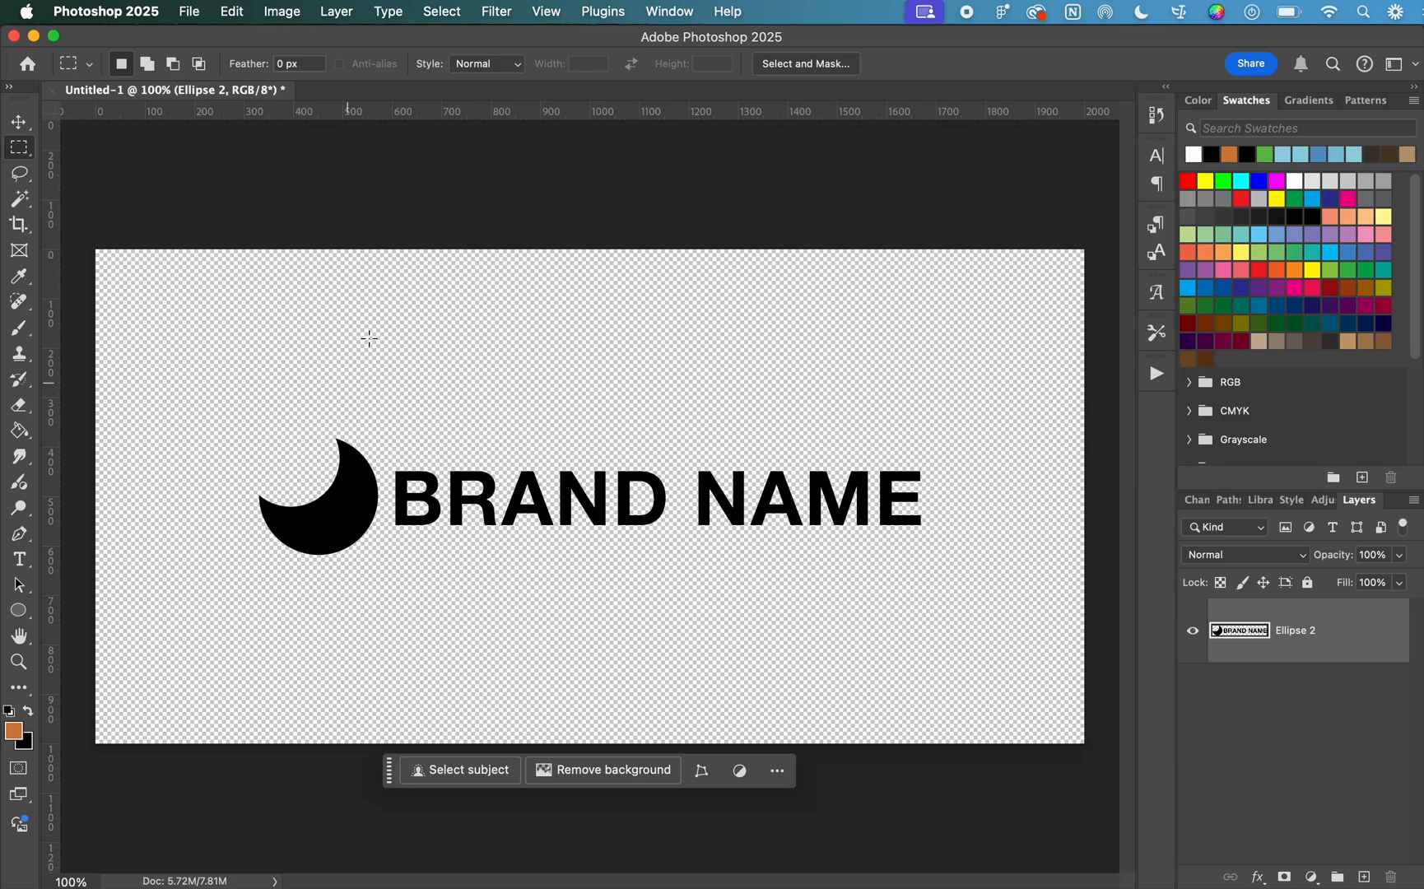
{"action": "mouse_move", "coordinate": [563, 419]}
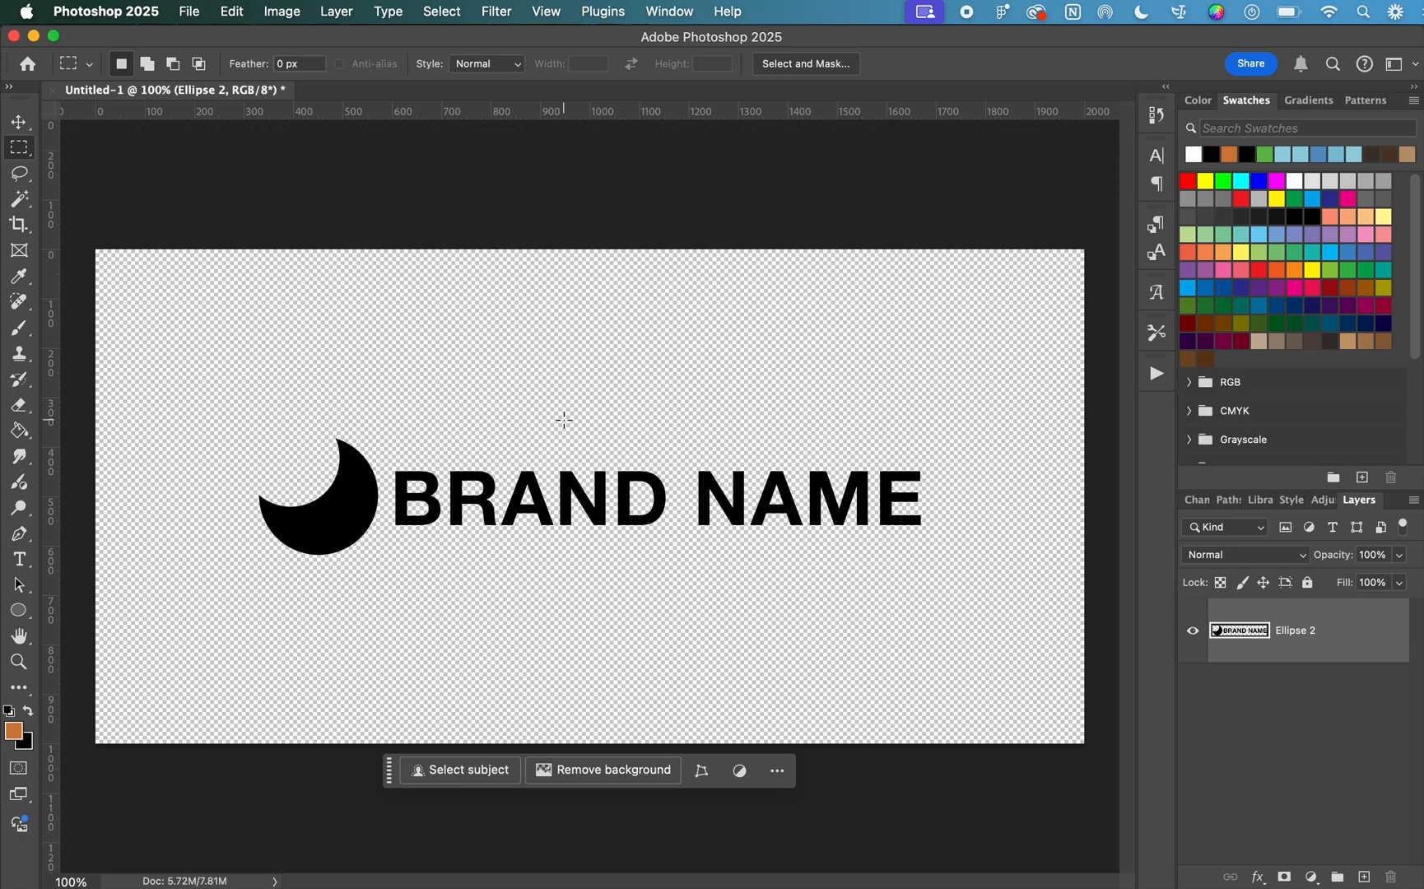
{"action": "mouse_move", "coordinate": [613, 335]}
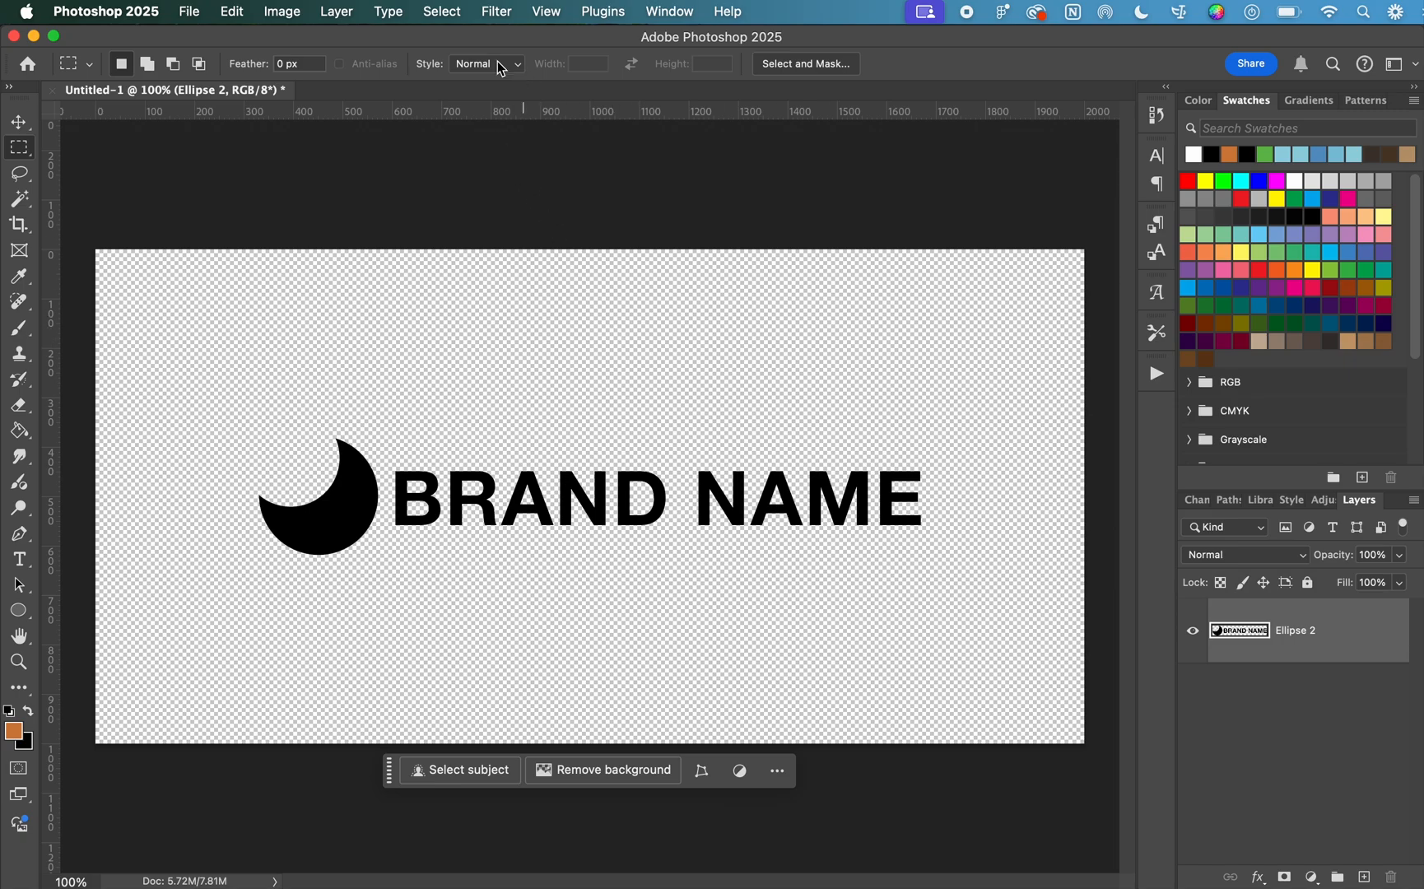
- Set Trim to Transparent Pixels, toggling the side checkboxes and leaving all four sides checked
{"action": "left_click", "coordinate": [282, 11]}
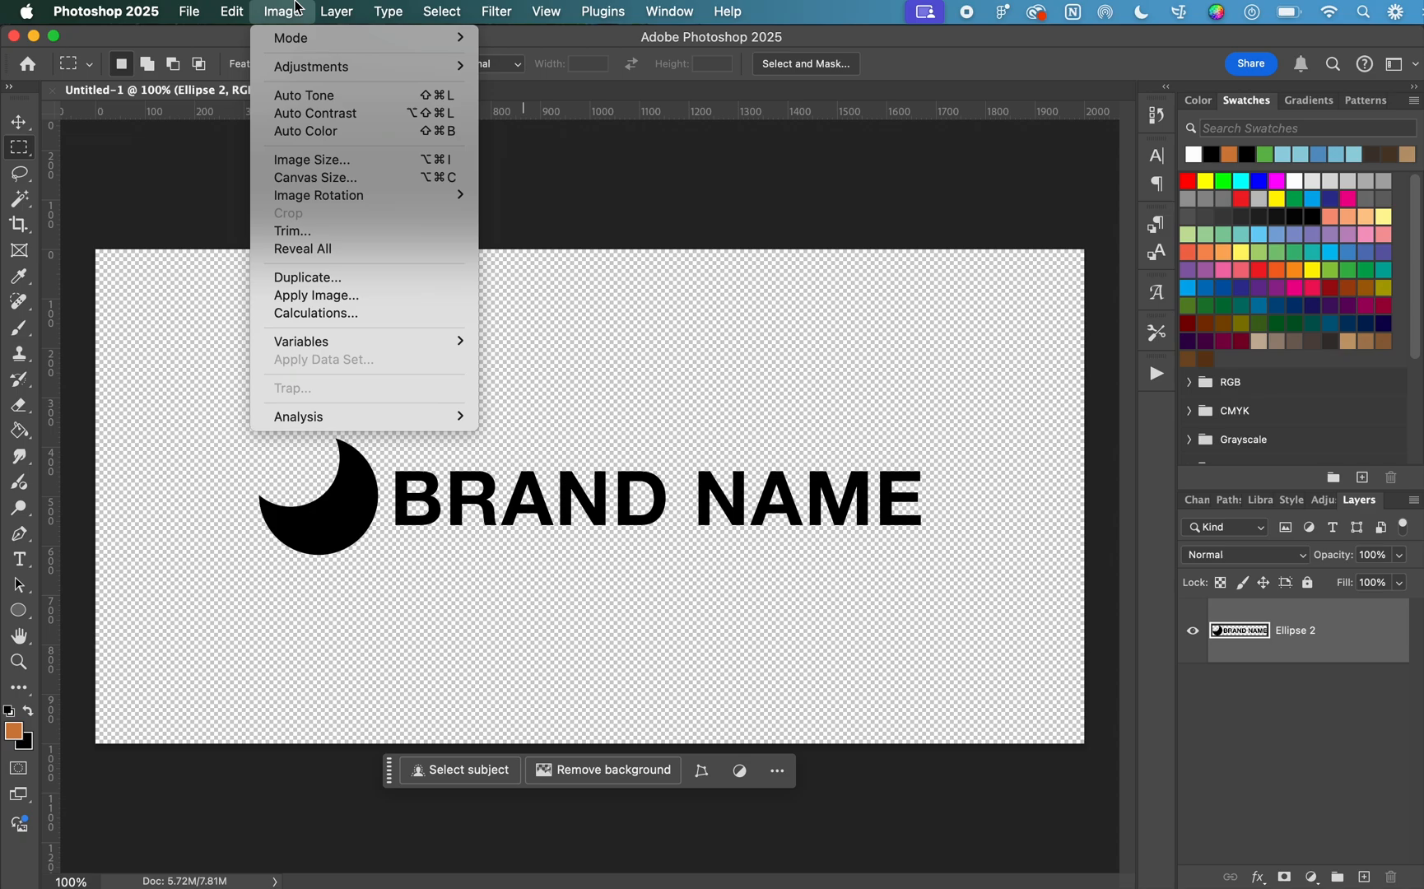
{"action": "left_click", "coordinate": [293, 230]}
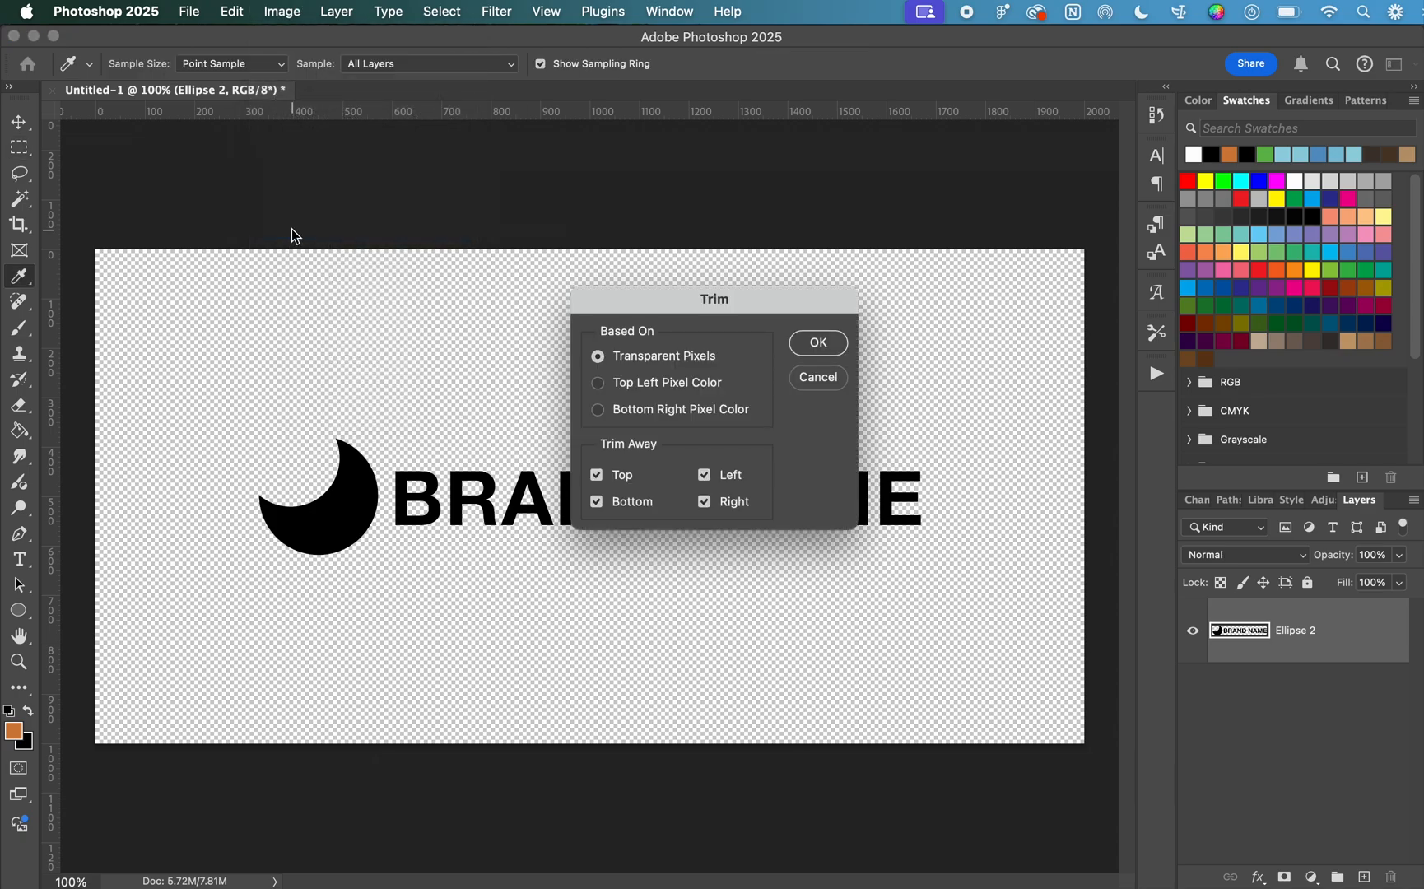
{"action": "mouse_move", "coordinate": [701, 310]}
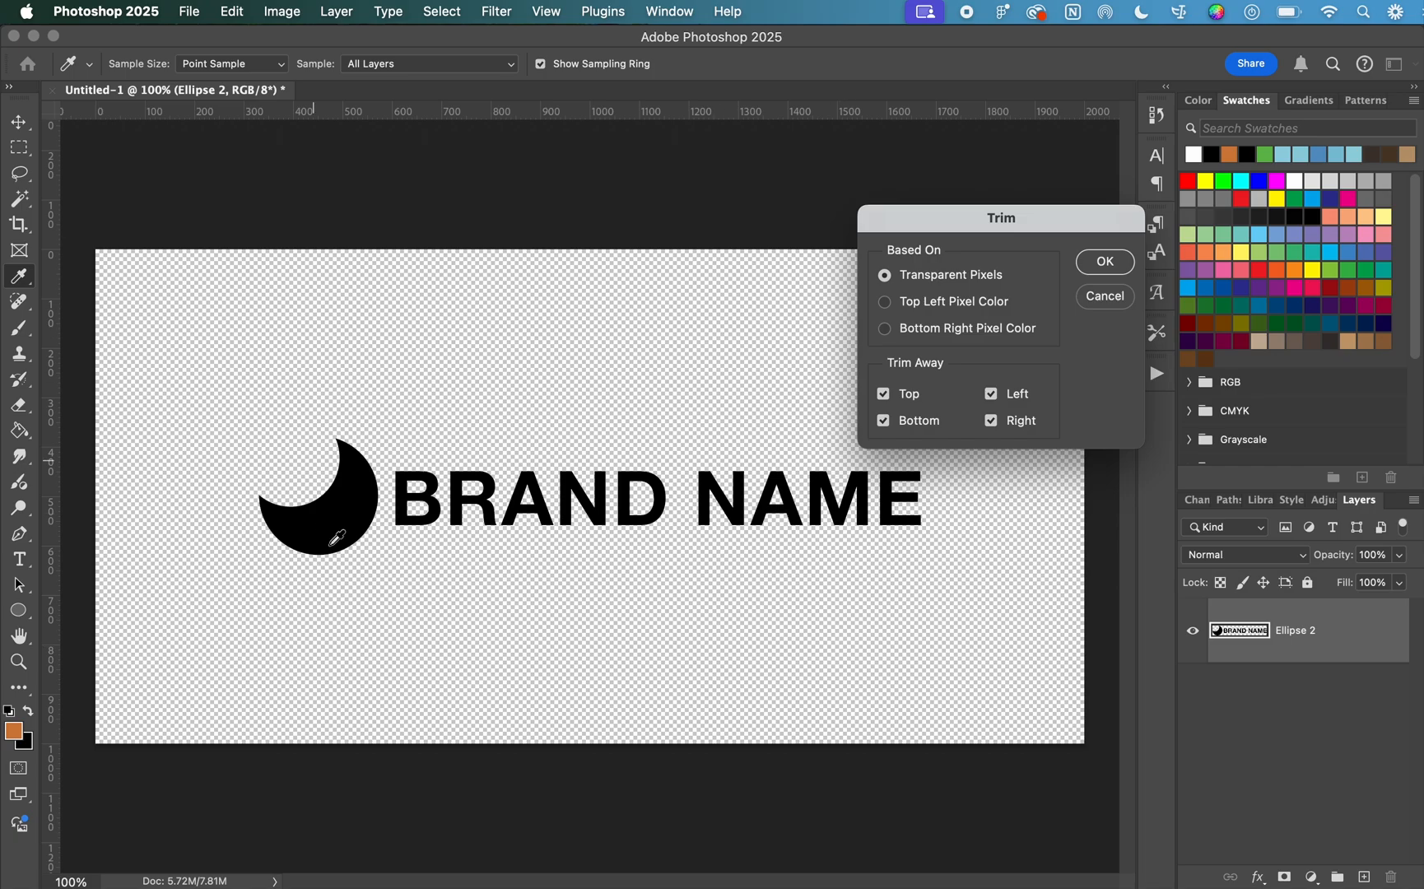
{"action": "mouse_move", "coordinate": [10, 681]}
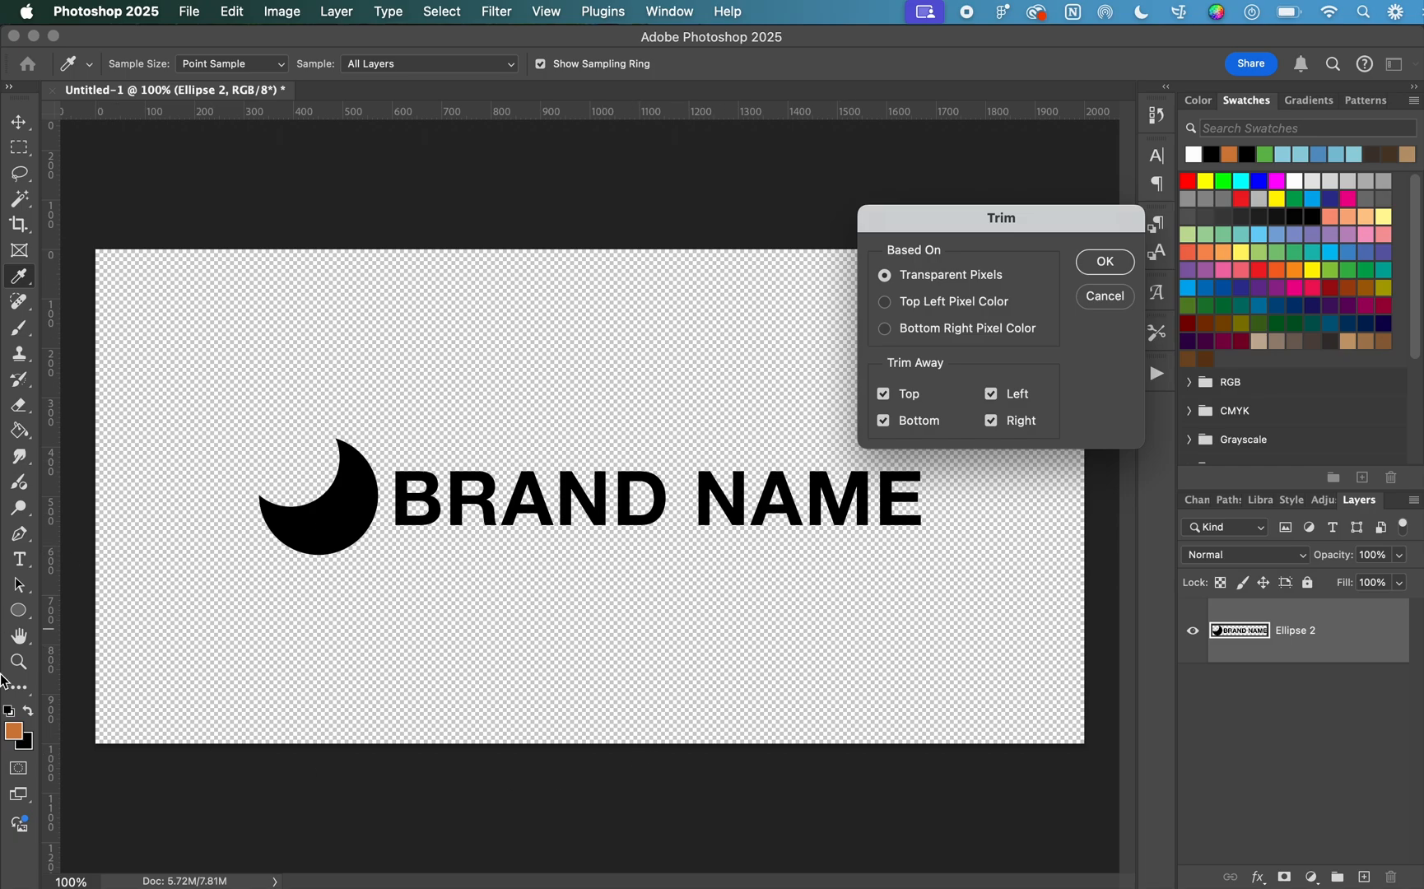
{"action": "mouse_move", "coordinate": [964, 260]}
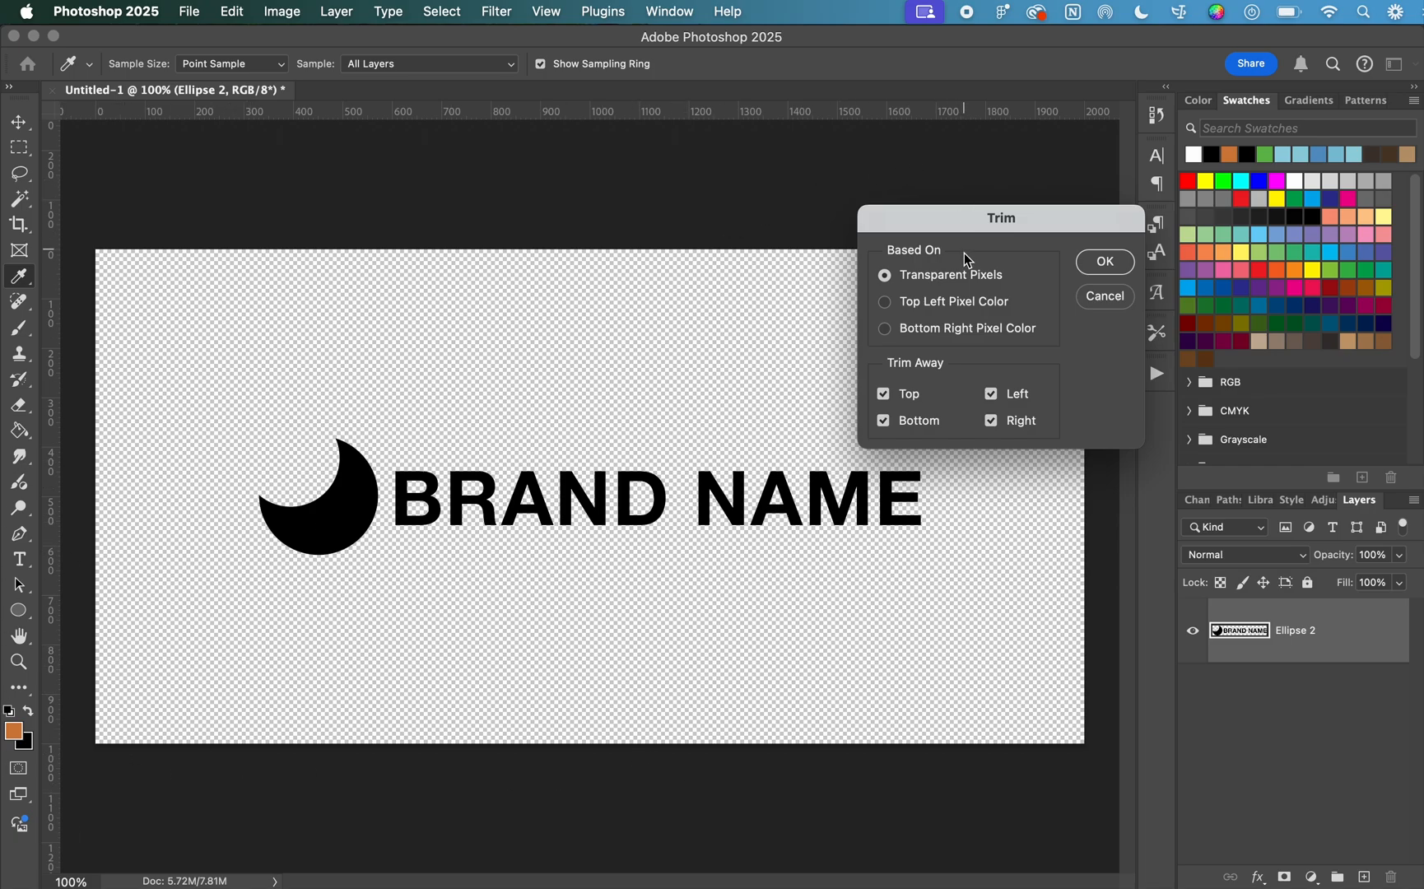
{"action": "mouse_move", "coordinate": [958, 284]}
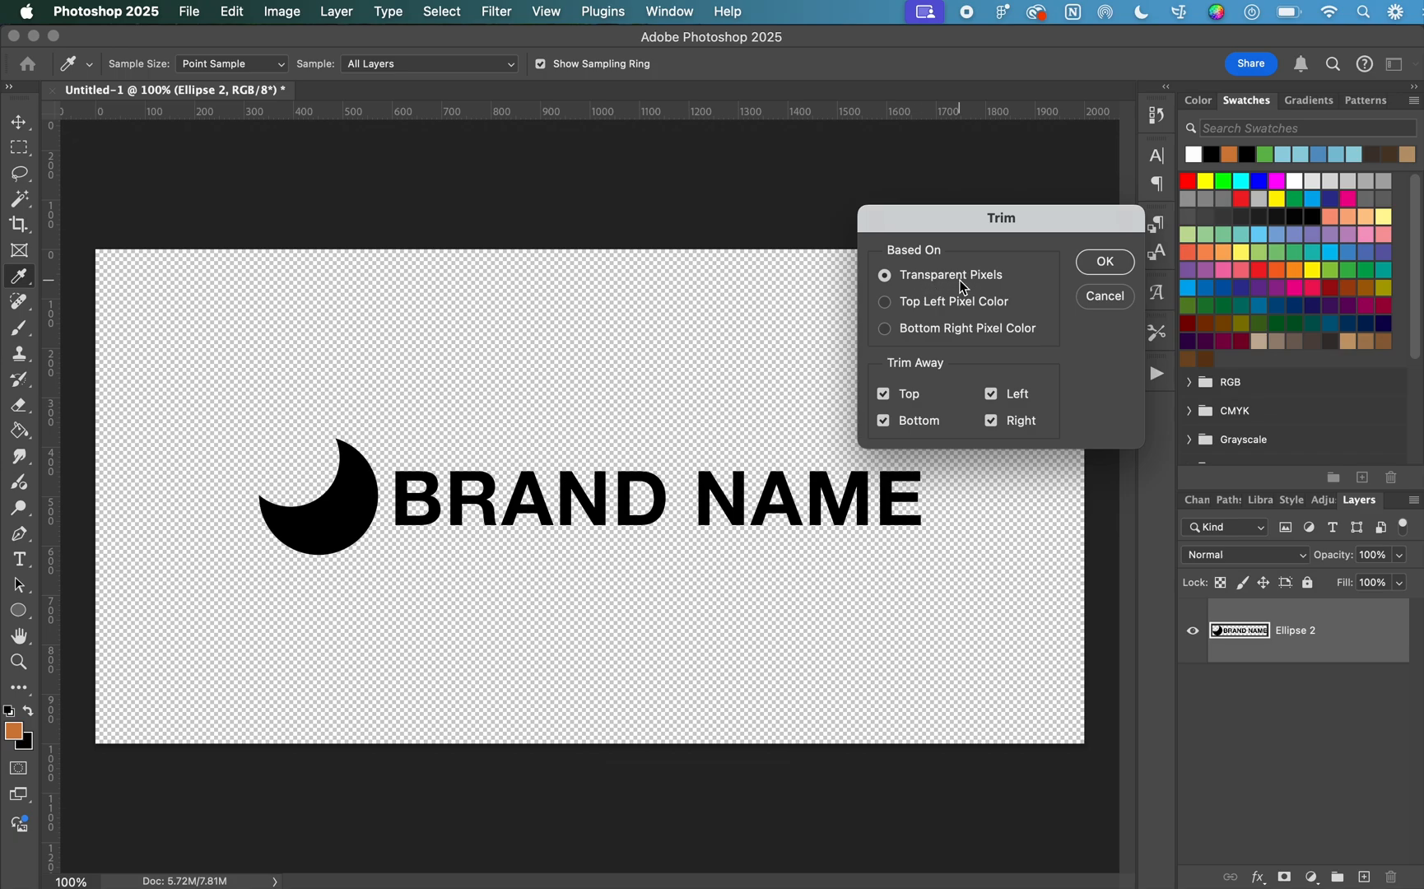
{"action": "mouse_move", "coordinate": [922, 393]}
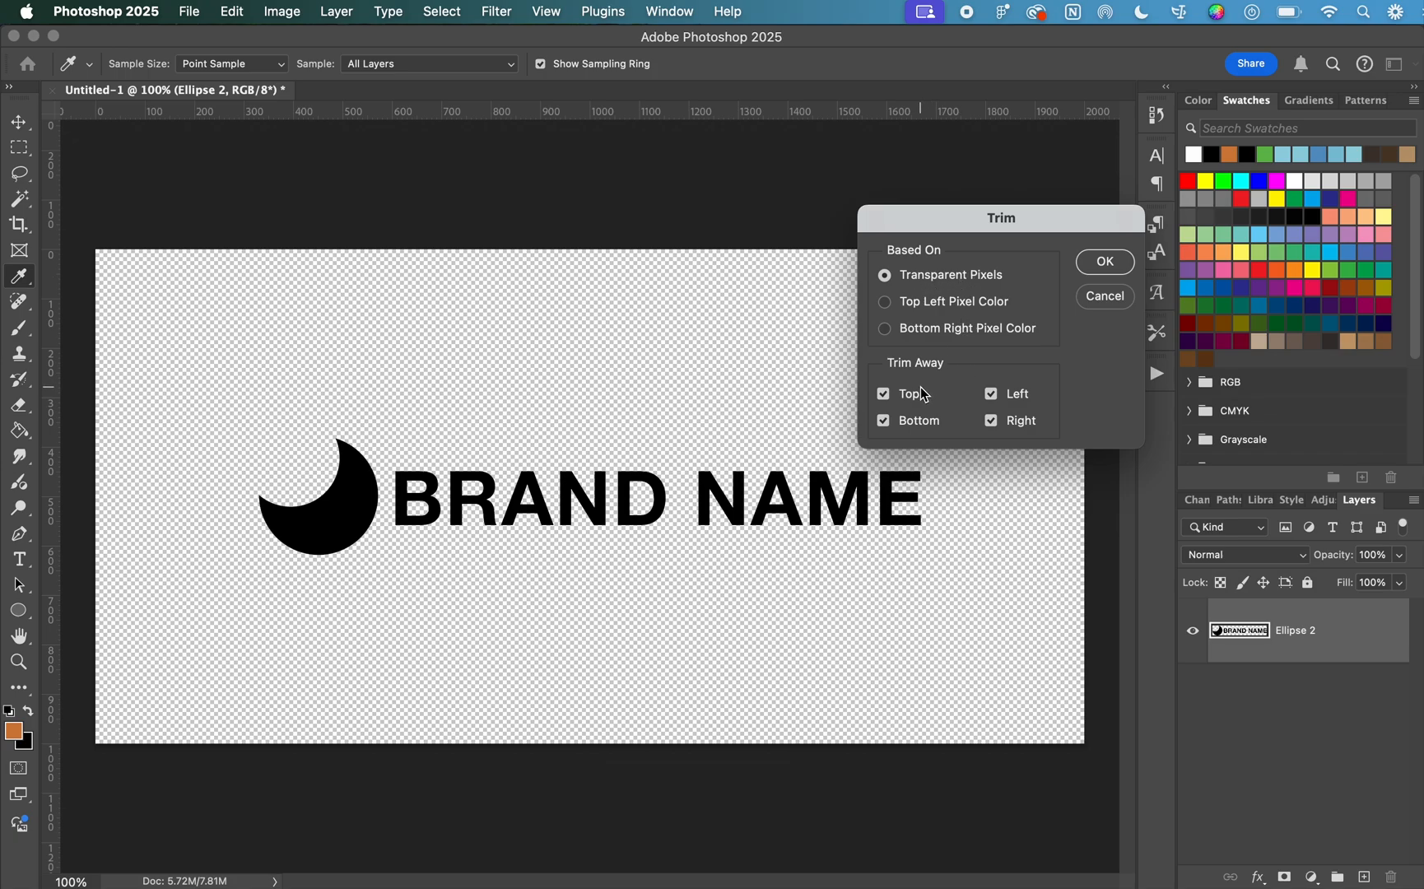
{"action": "mouse_move", "coordinate": [911, 426]}
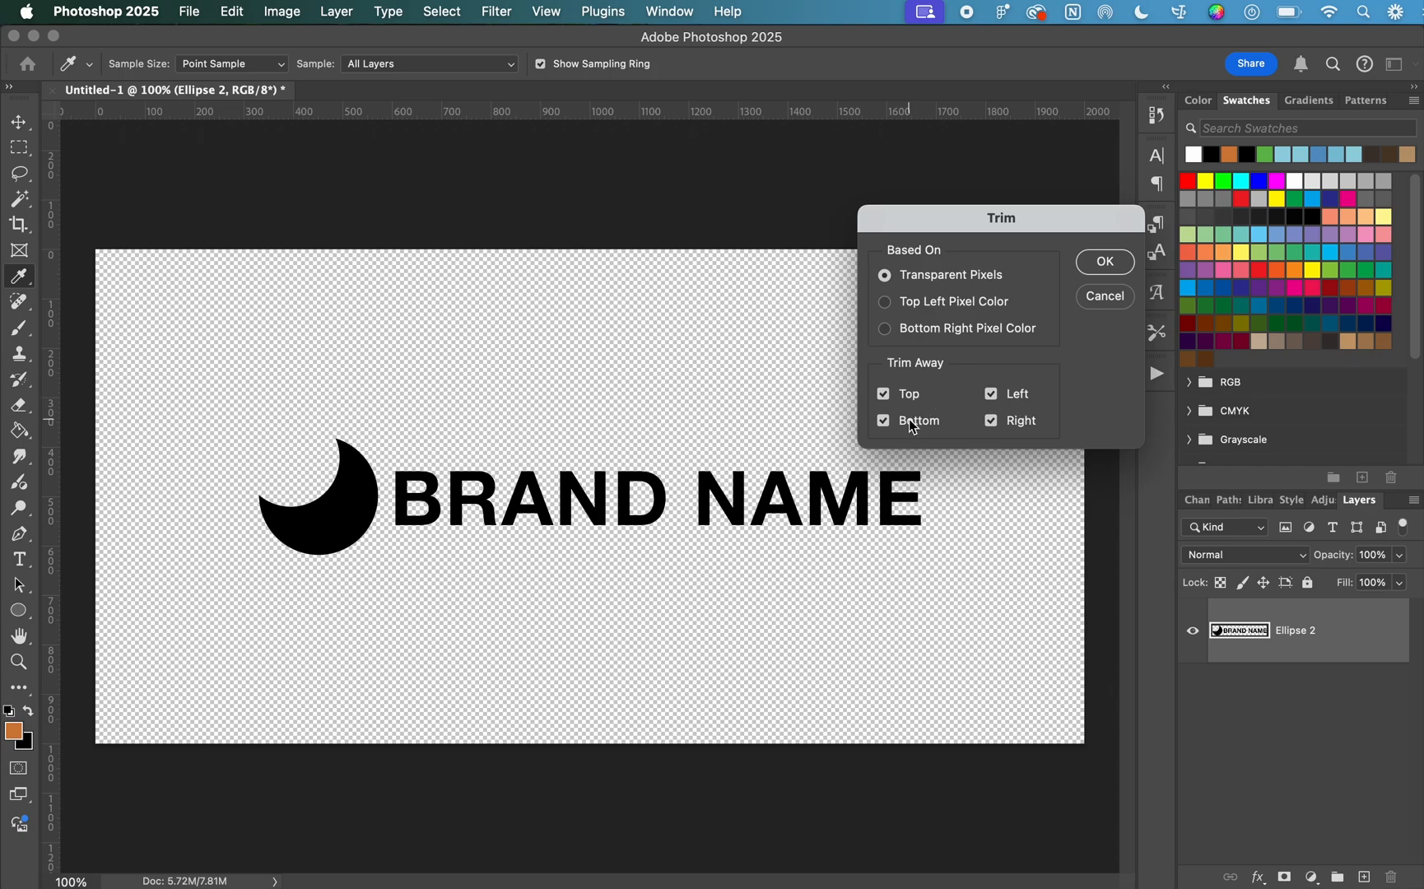
{"action": "mouse_move", "coordinate": [1058, 490]}
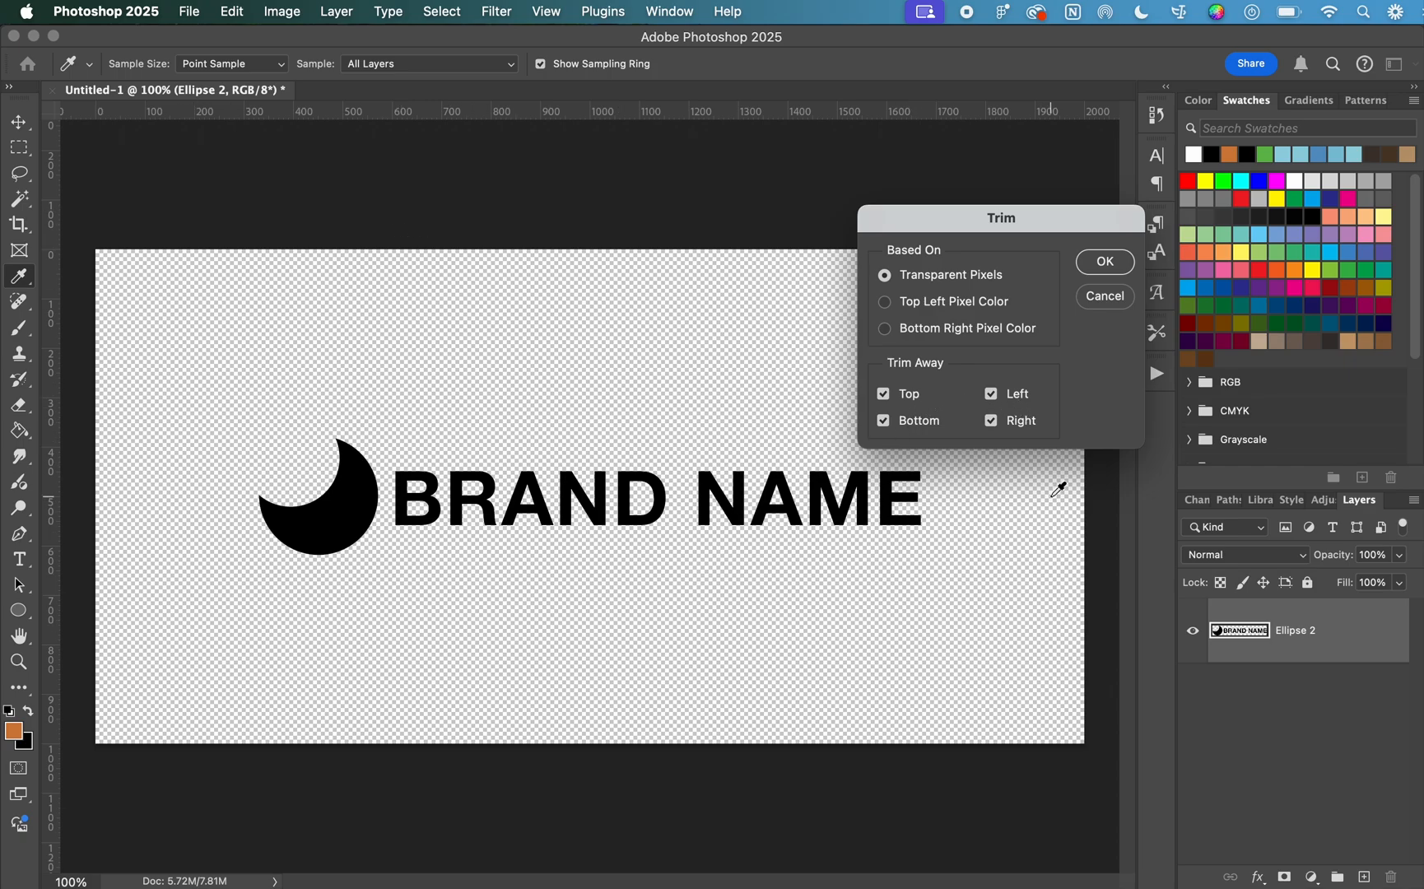
{"action": "mouse_move", "coordinate": [785, 380]}
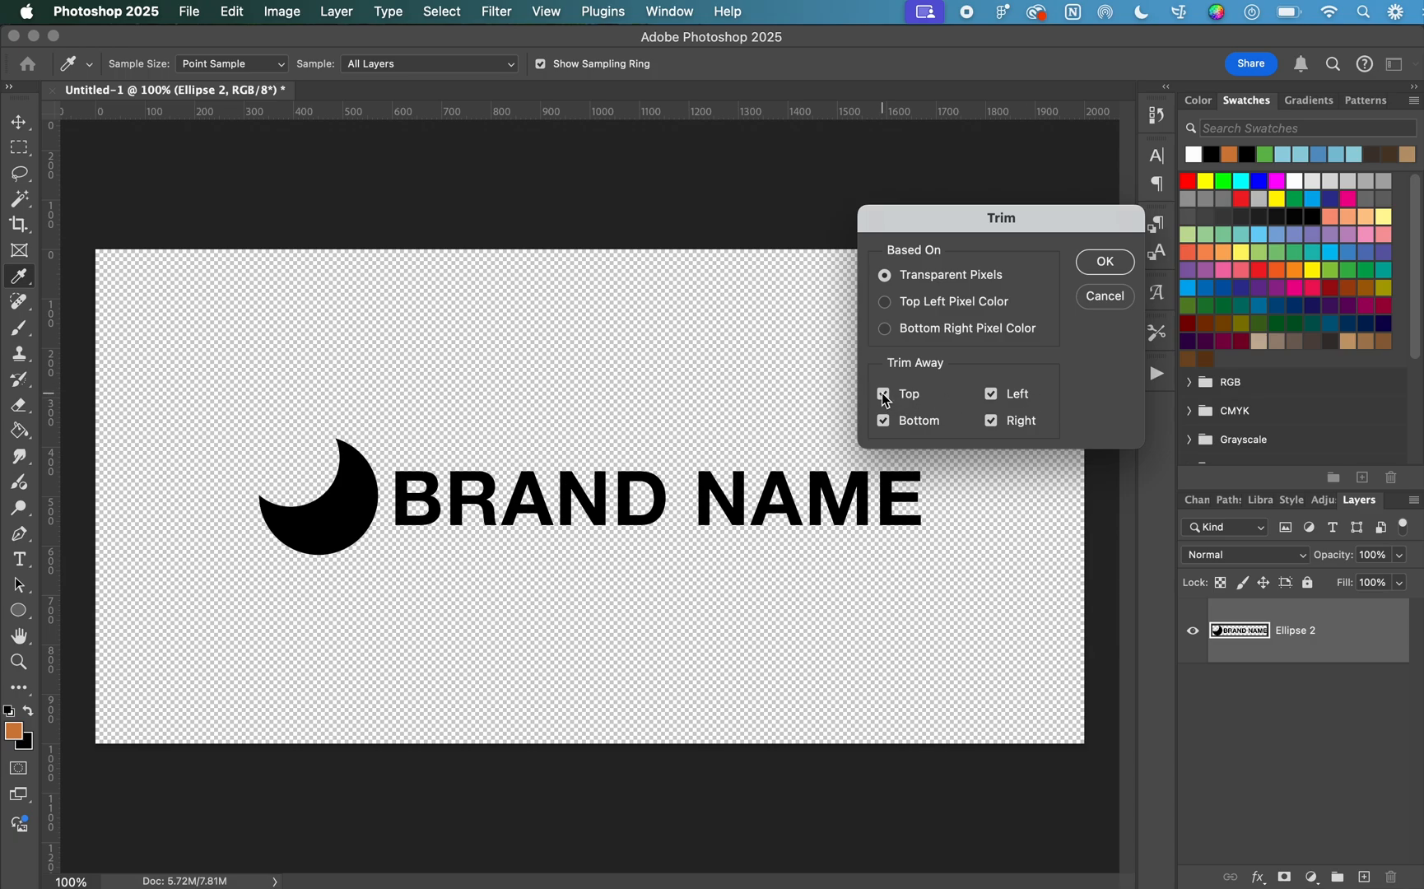
{"action": "left_click", "coordinate": [882, 394]}
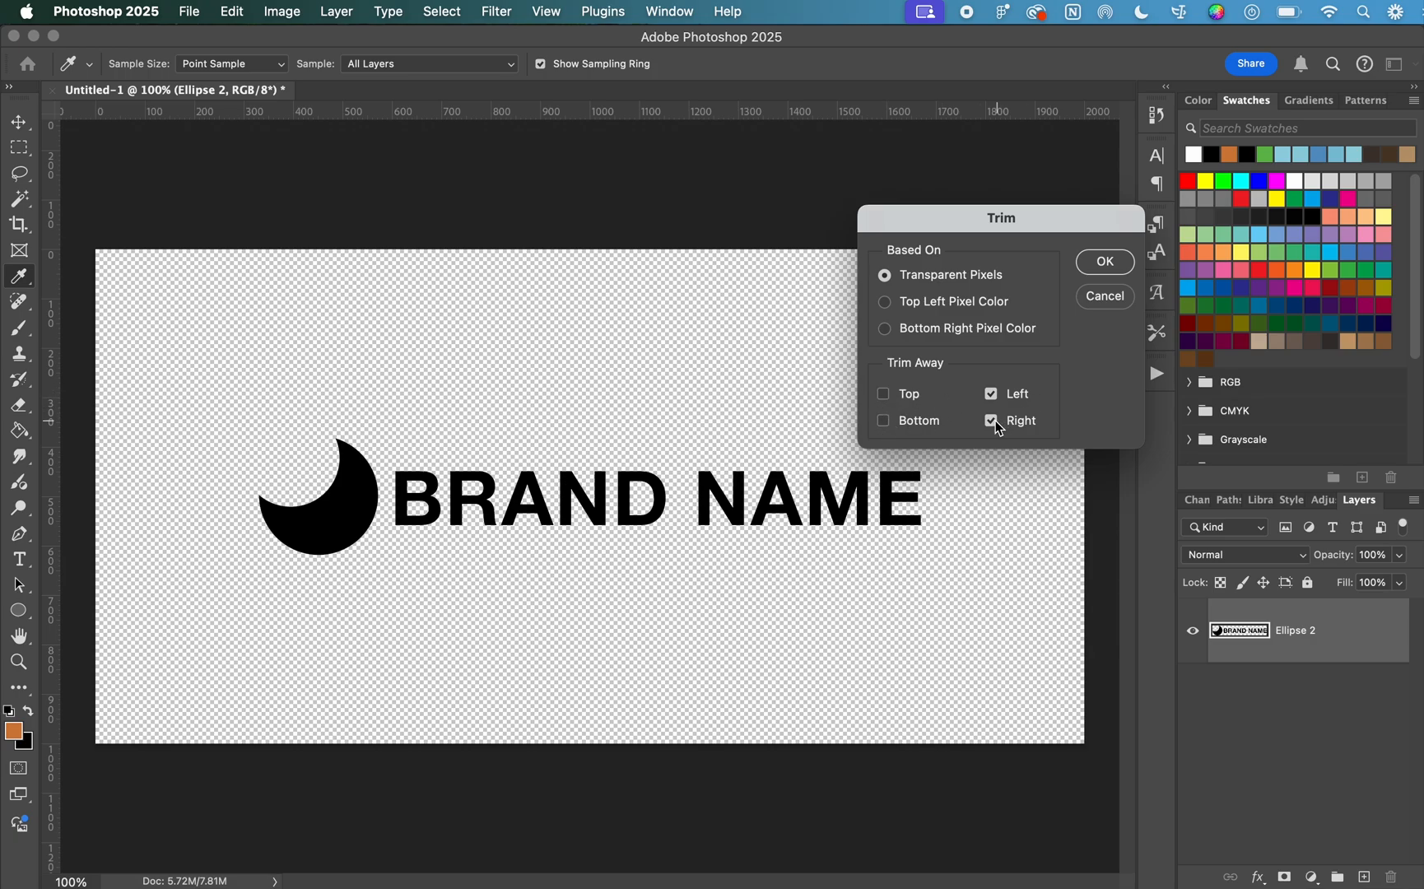
{"action": "left_click", "coordinate": [991, 420]}
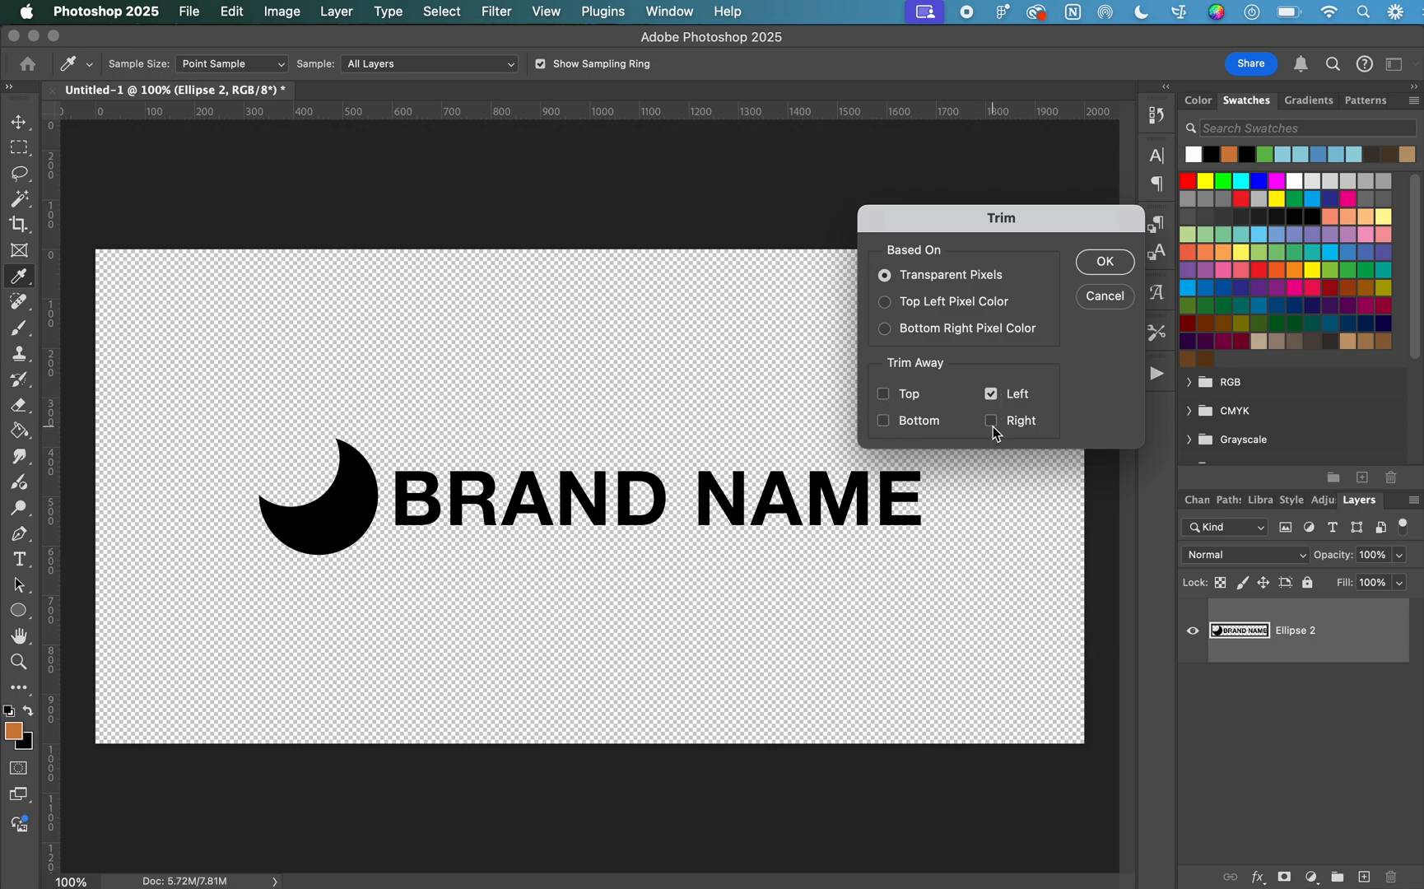
{"action": "left_click", "coordinate": [991, 420]}
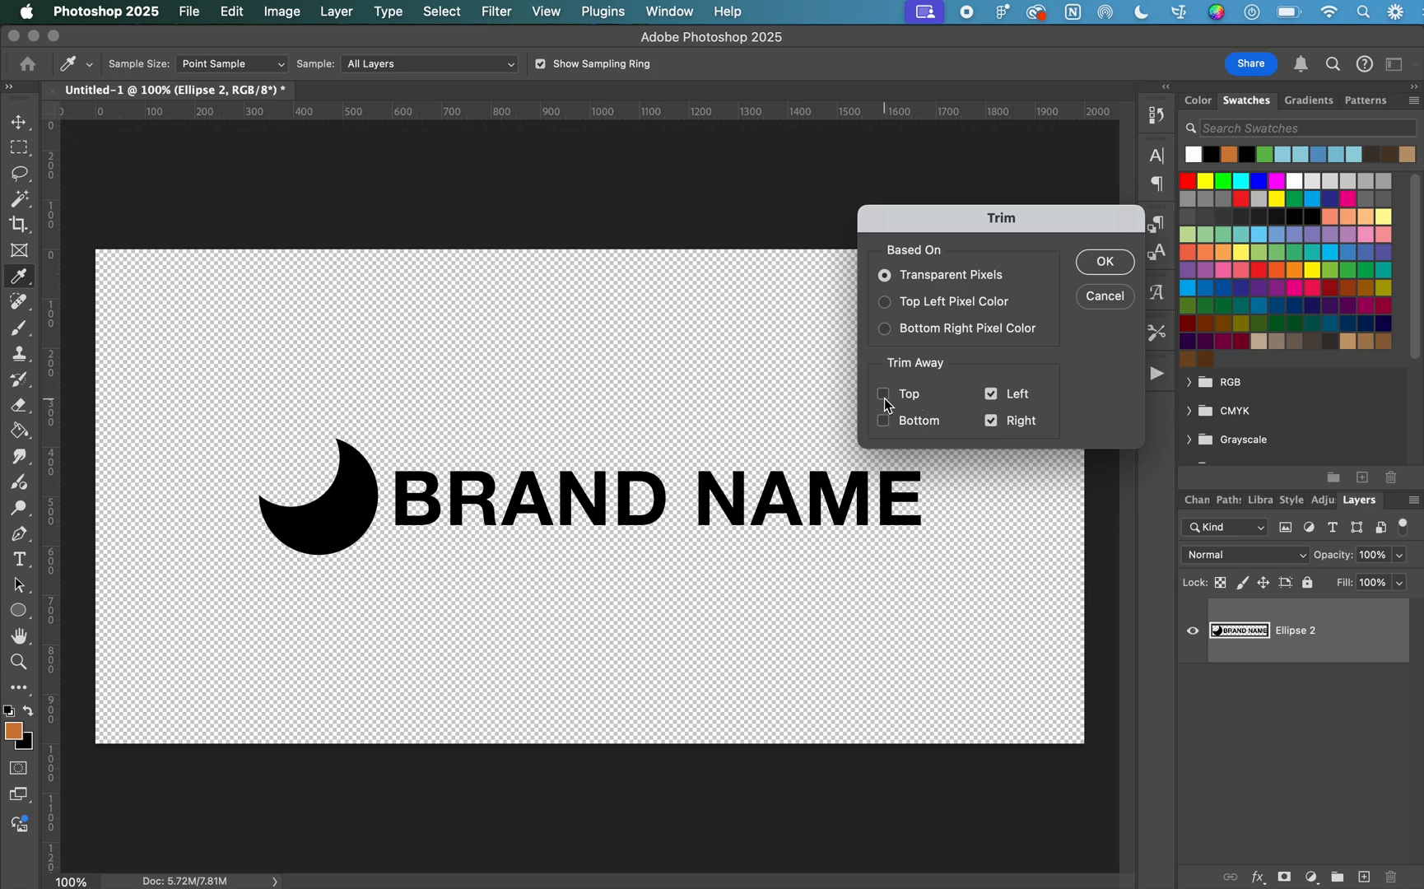
{"action": "left_click", "coordinate": [882, 394]}
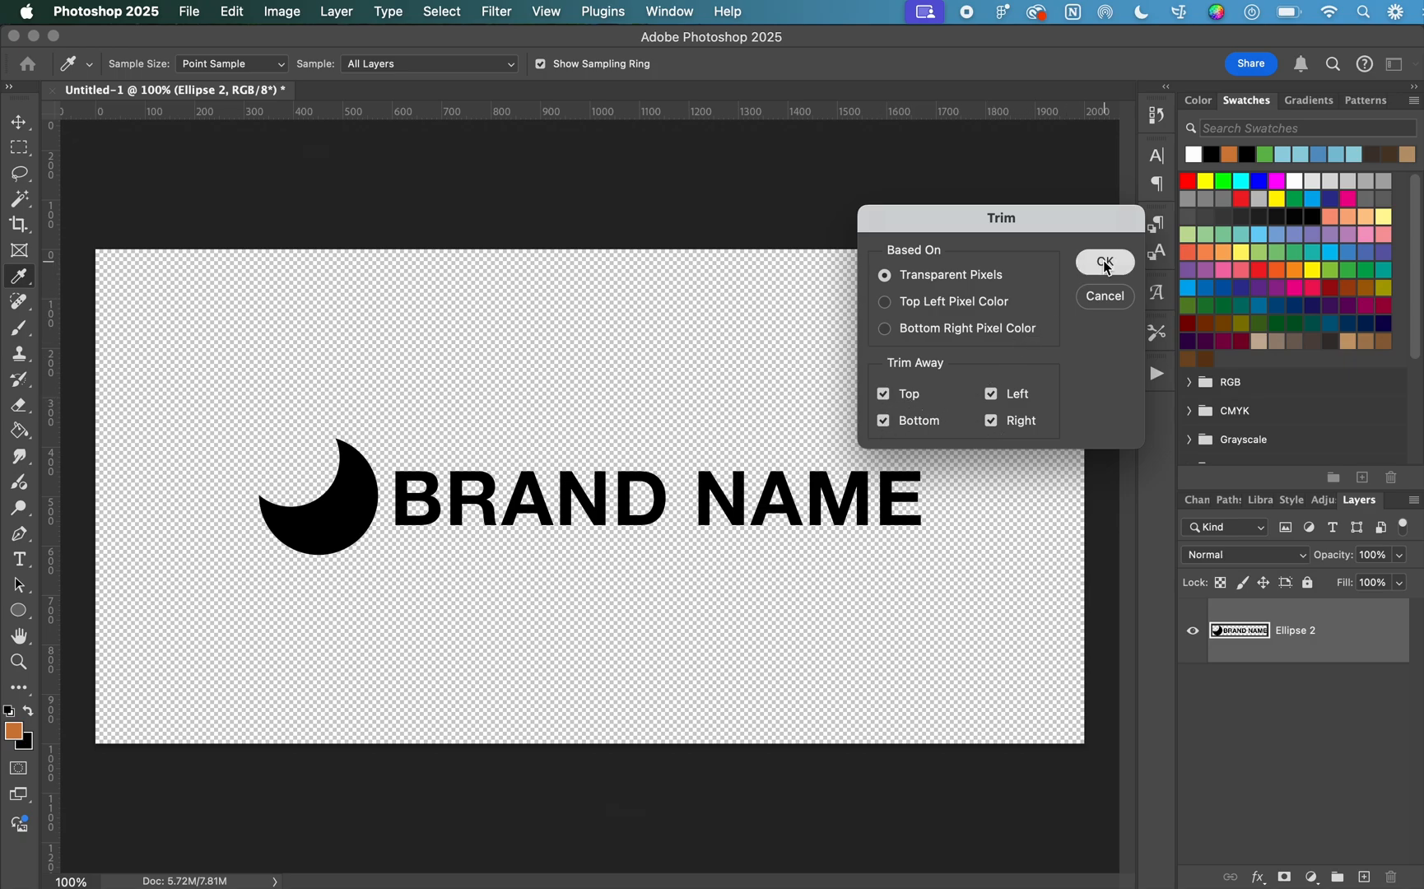
- Dismiss the Trim dialog before adding the white background layer under the logo
{"action": "left_click", "coordinate": [1104, 262]}
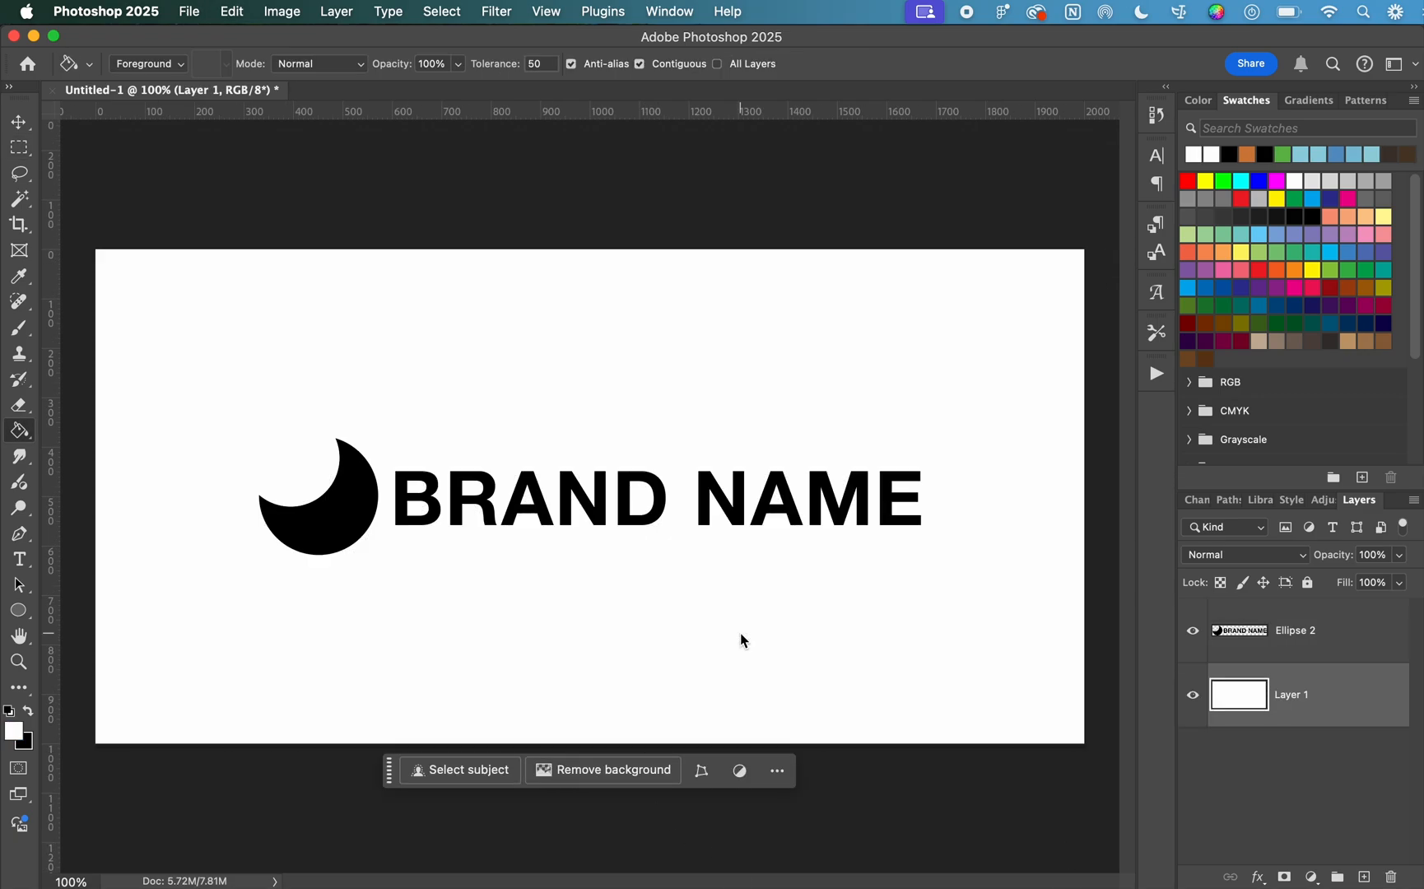
{"action": "mouse_move", "coordinate": [591, 392]}
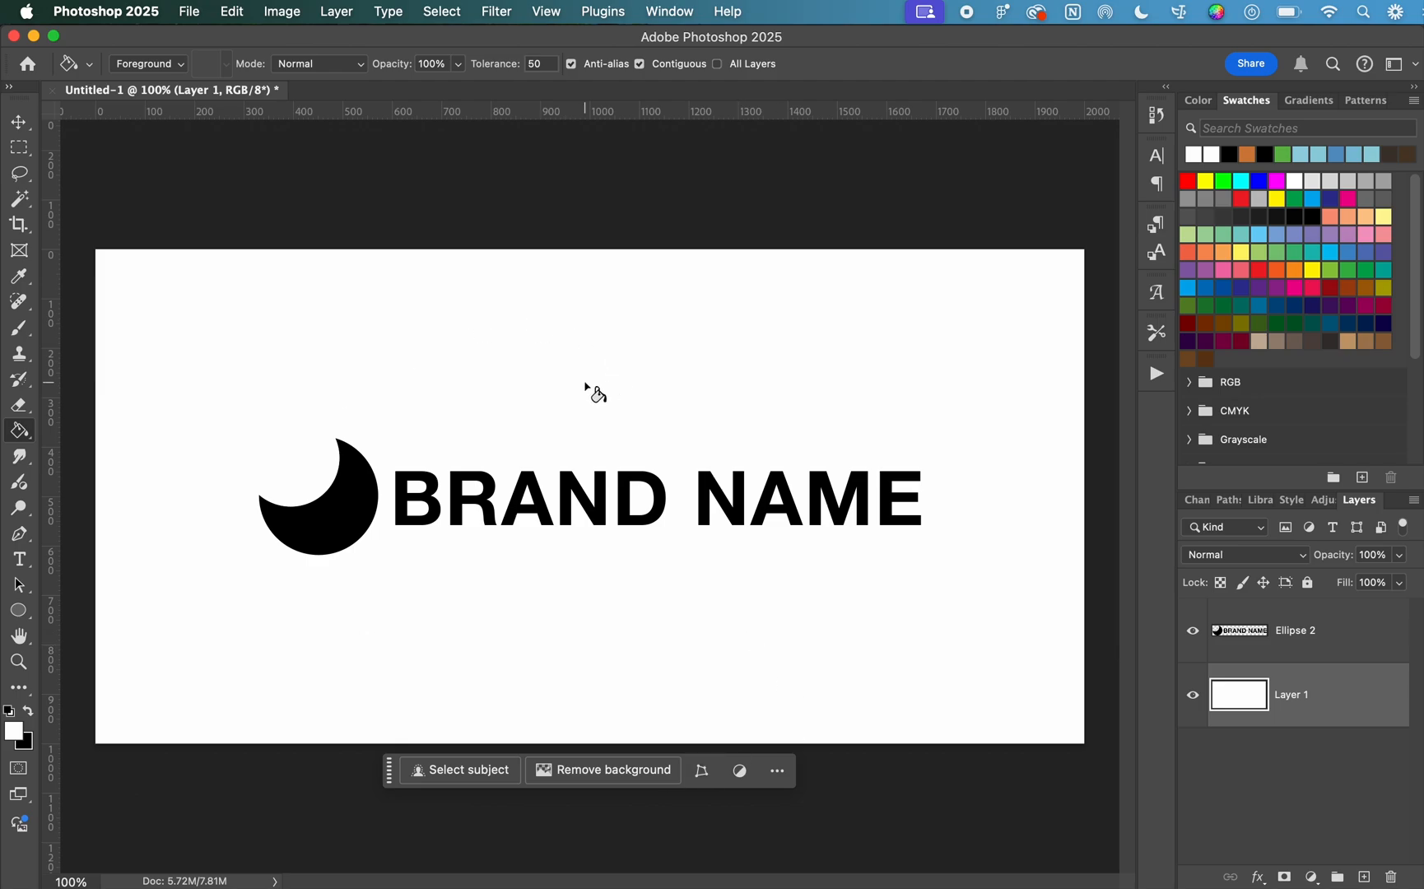
{"action": "mouse_move", "coordinate": [275, 28]}
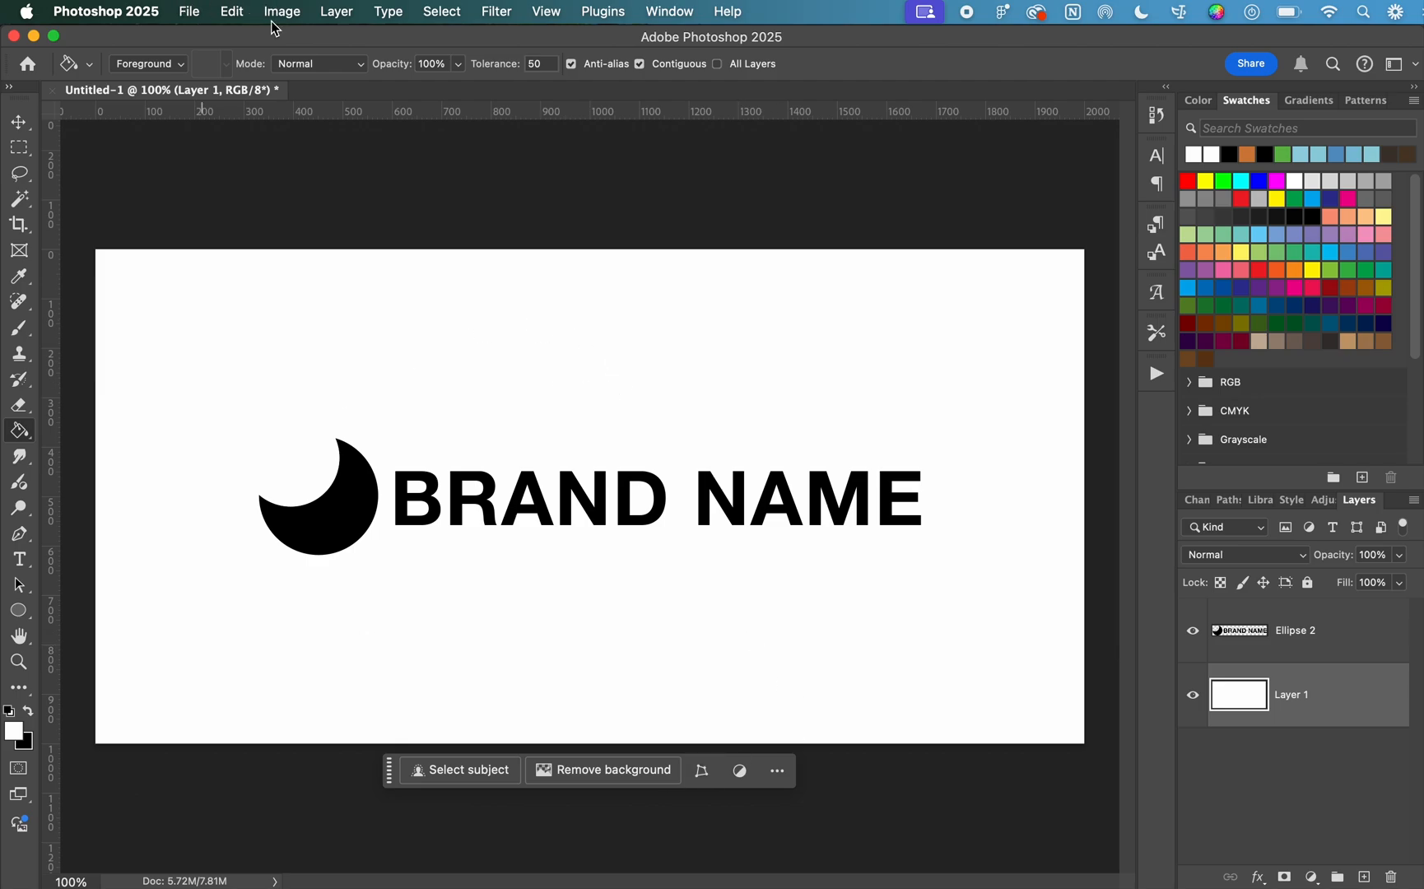
- Trim based on Top Left Pixel Color with all sides checked, cutting the white around the logo
{"action": "left_click", "coordinate": [281, 11]}
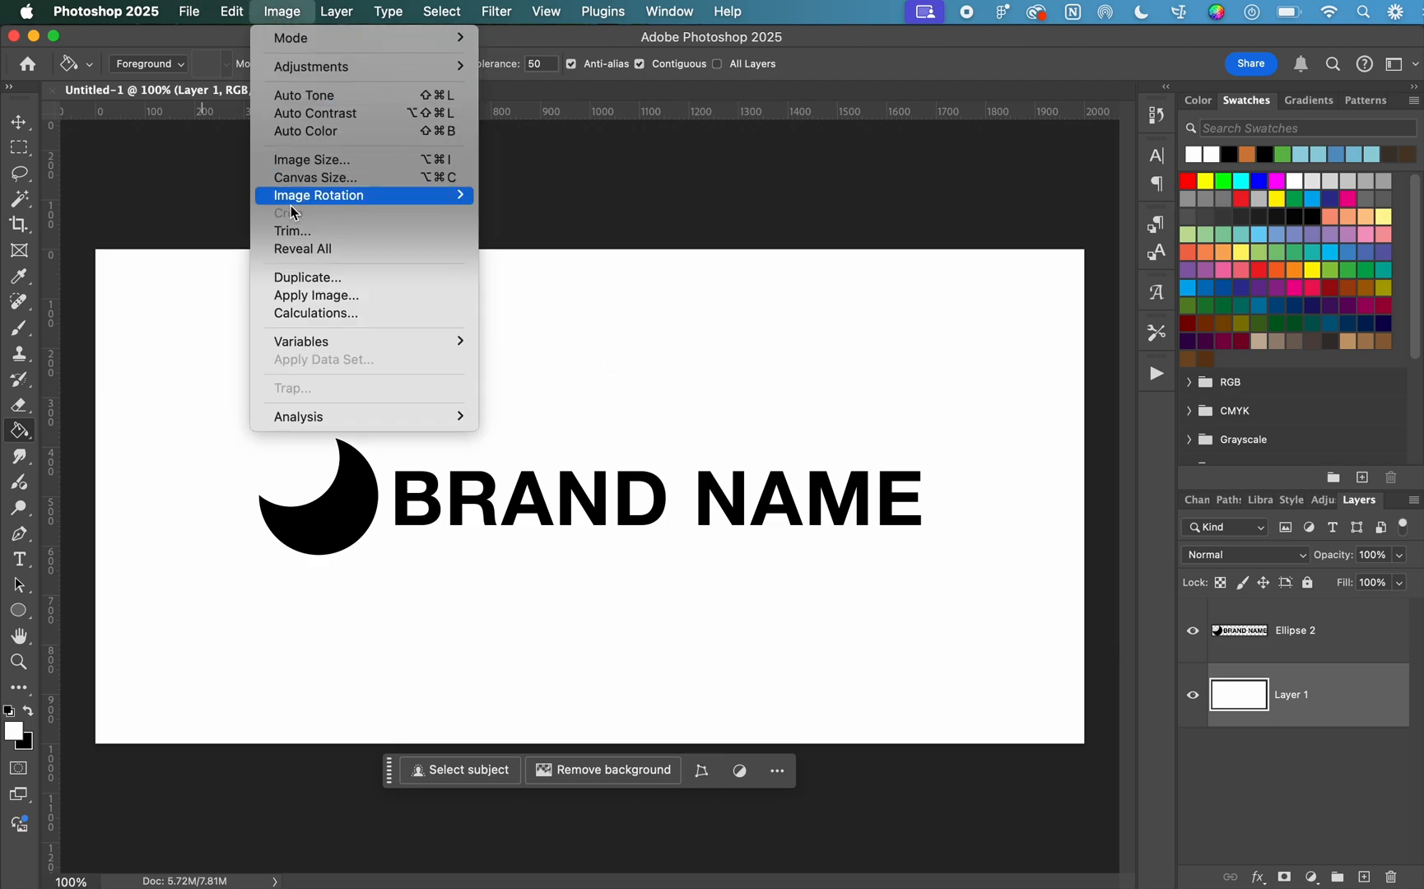
{"action": "left_click", "coordinate": [293, 230]}
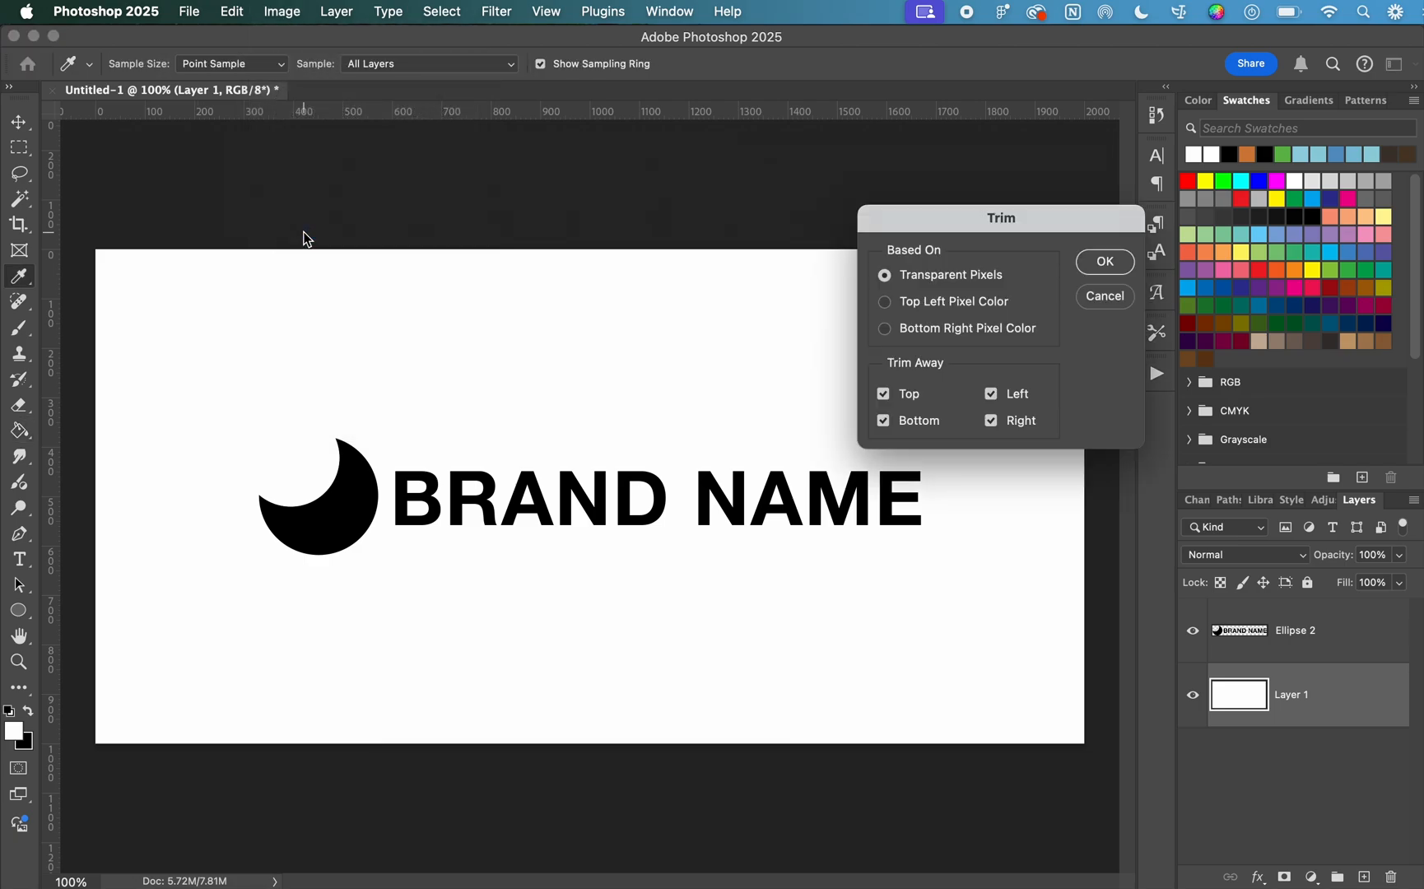
{"action": "mouse_move", "coordinate": [981, 280]}
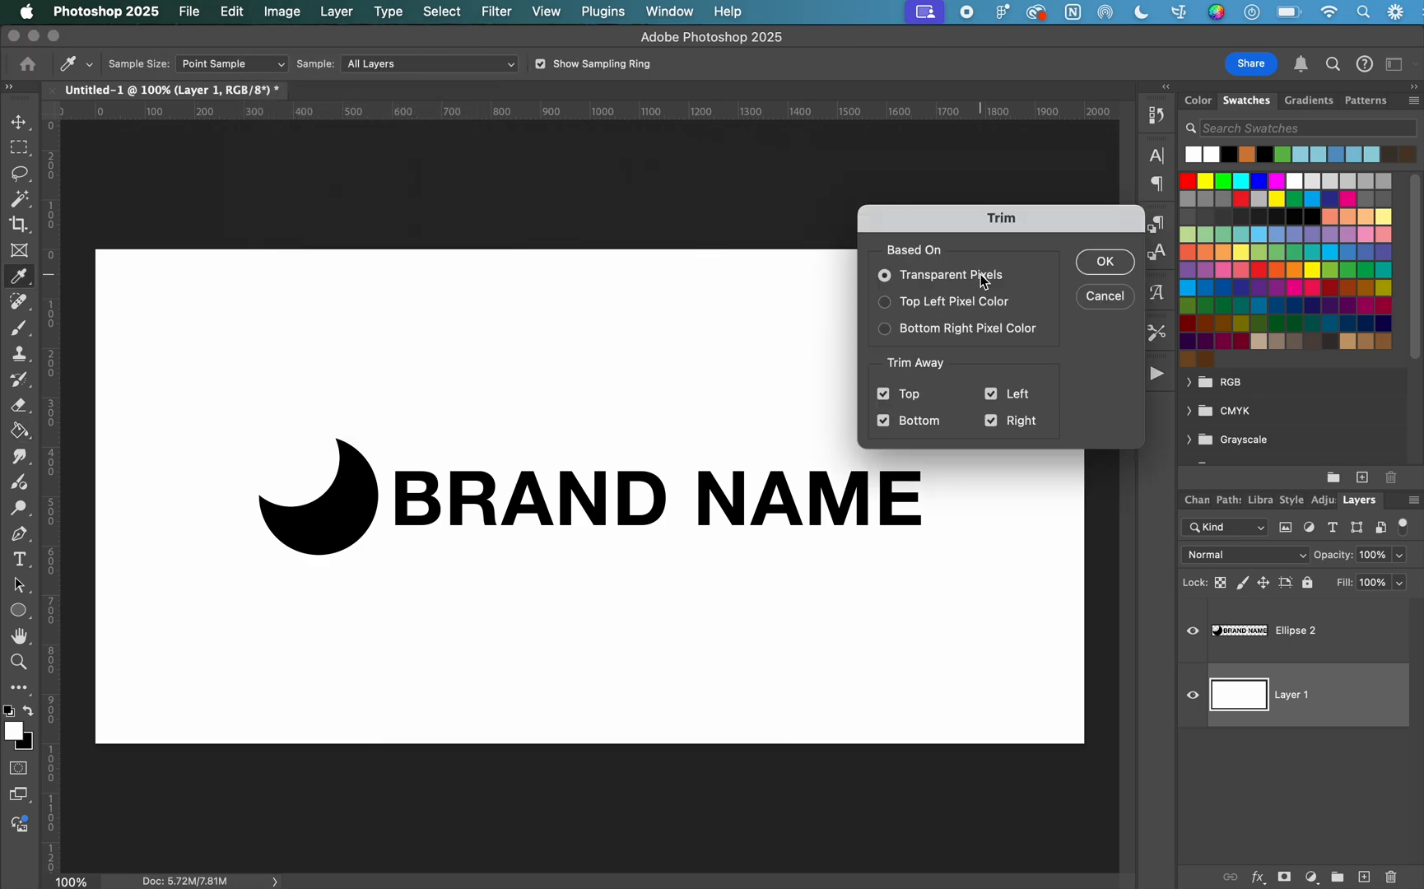
{"action": "mouse_move", "coordinate": [930, 316]}
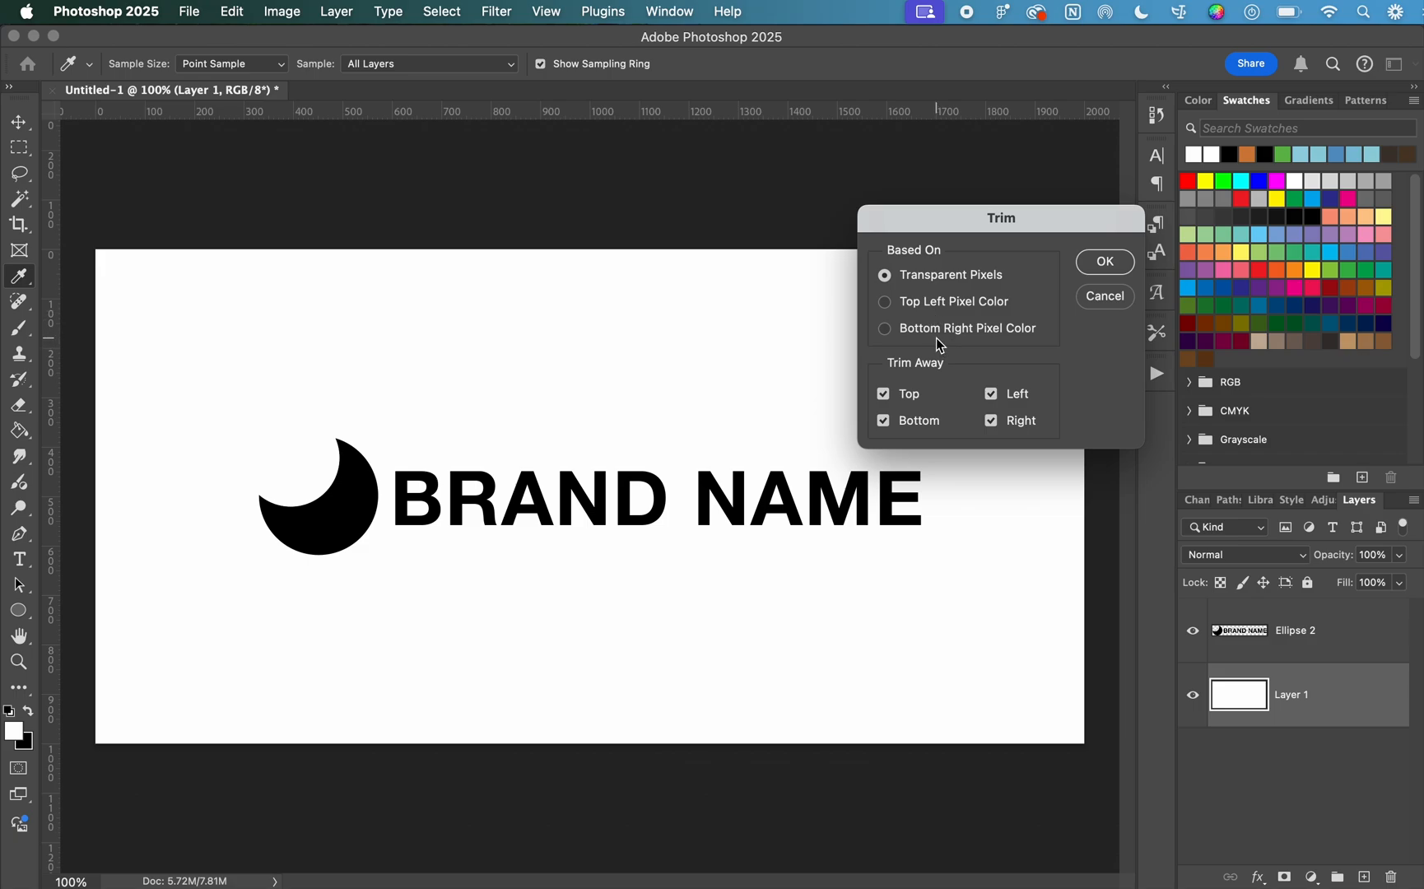
{"action": "mouse_move", "coordinate": [319, 153]}
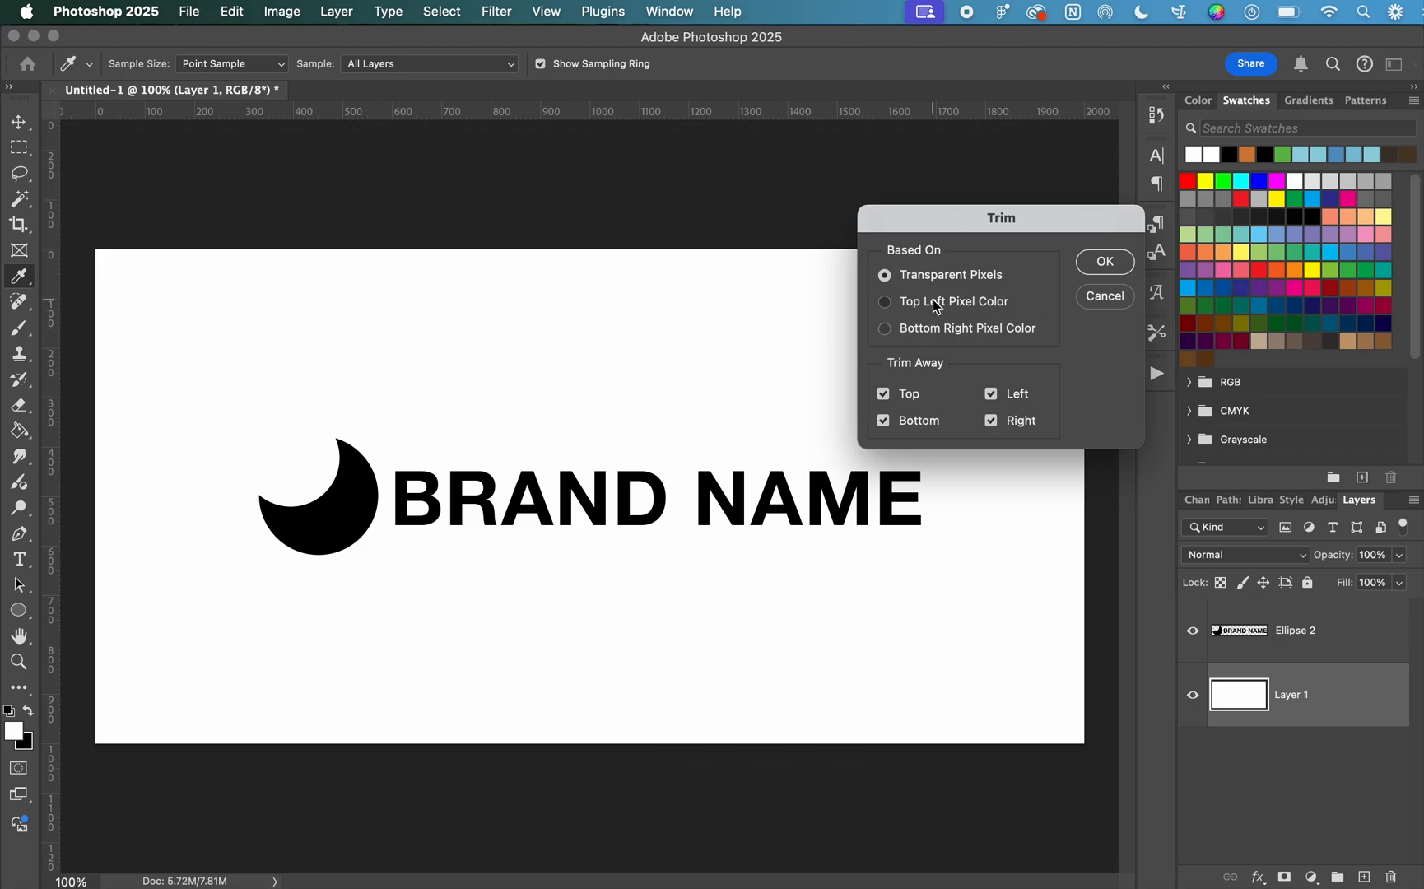
{"action": "left_click", "coordinate": [1105, 262]}
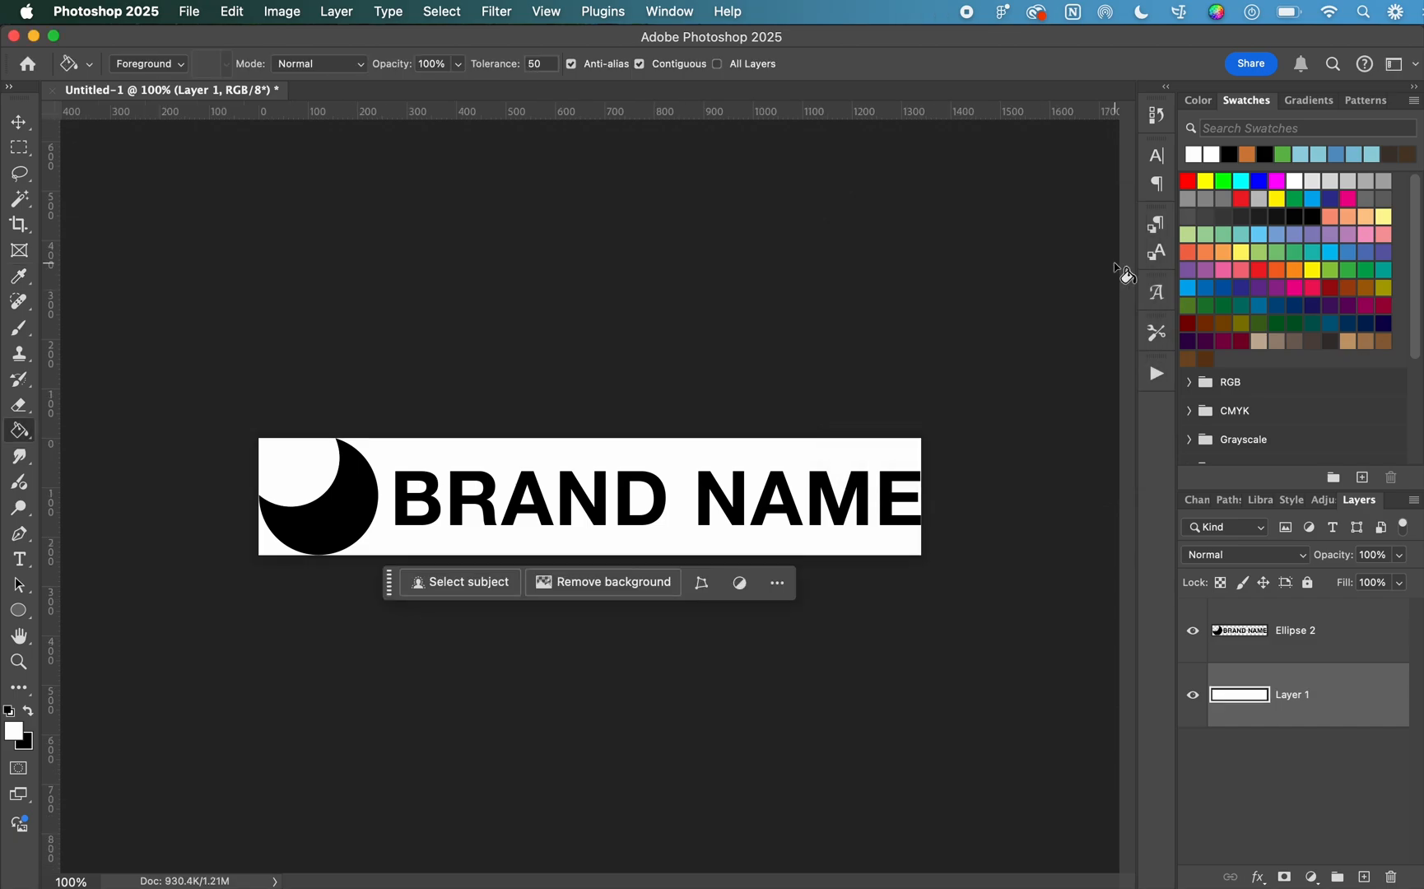
{"action": "mouse_move", "coordinate": [876, 382]}
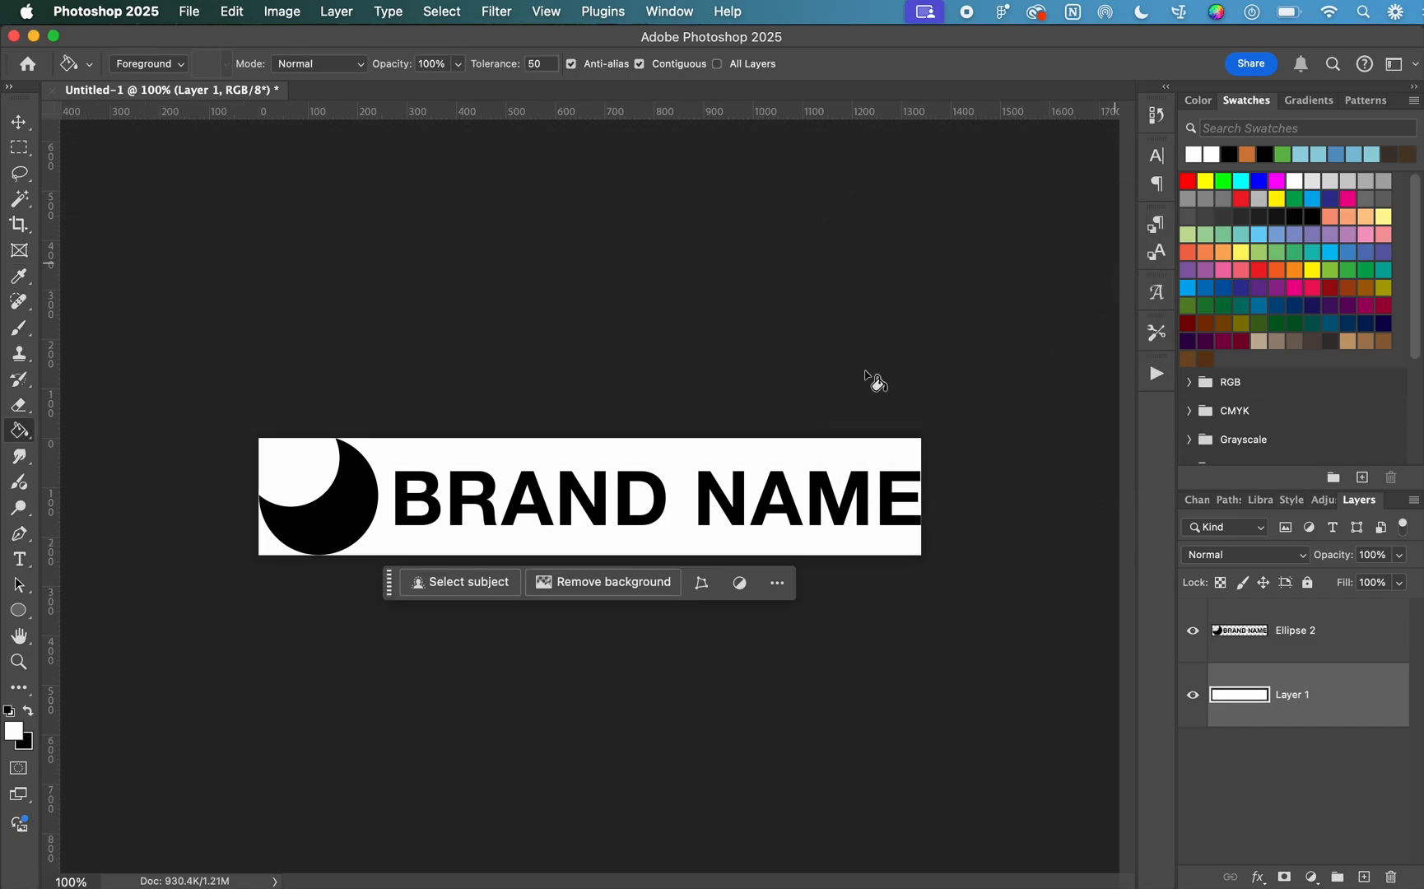
{"action": "mouse_move", "coordinate": [380, 433]}
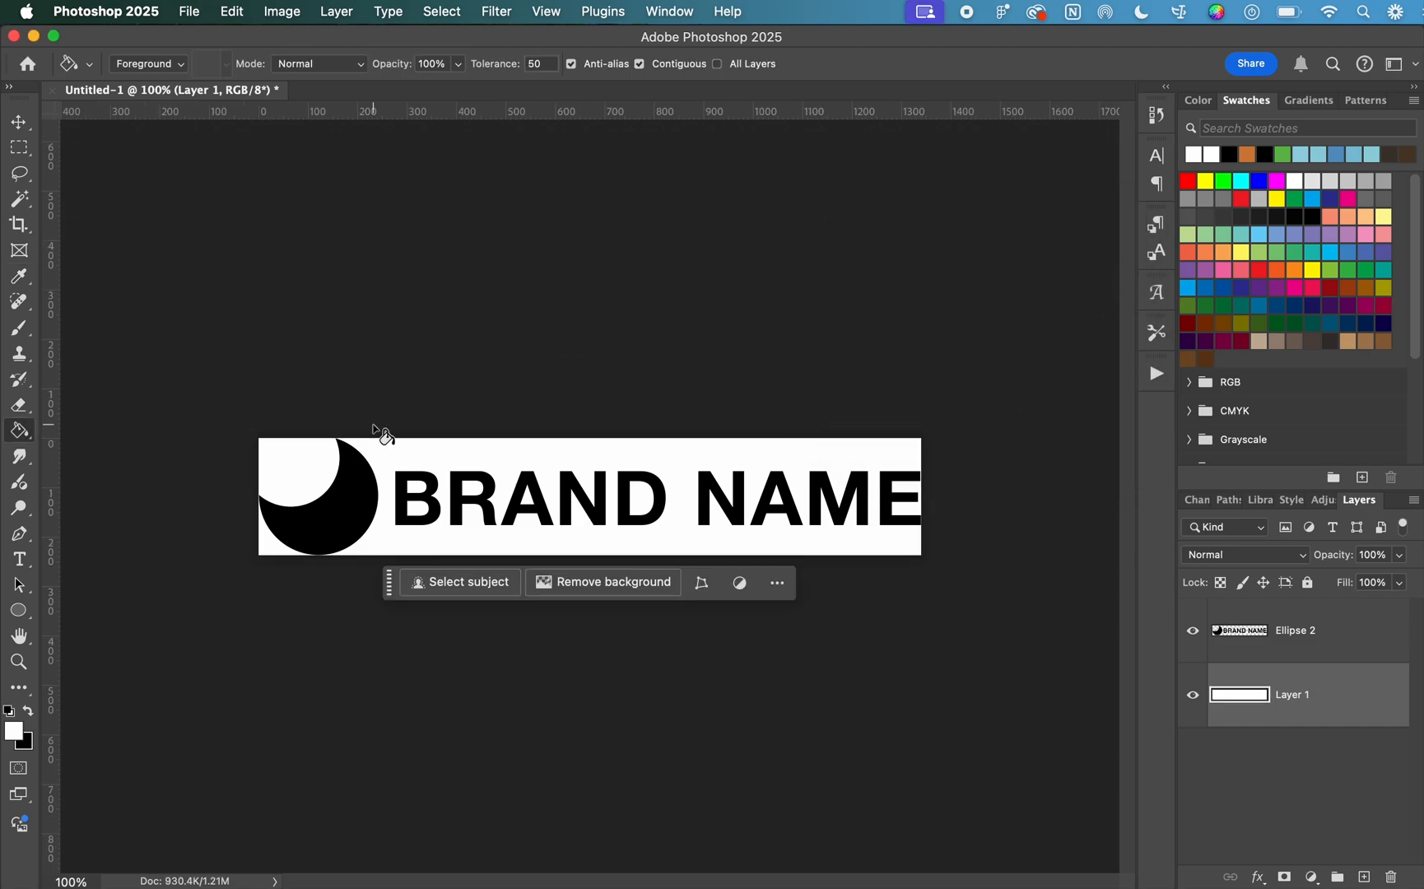